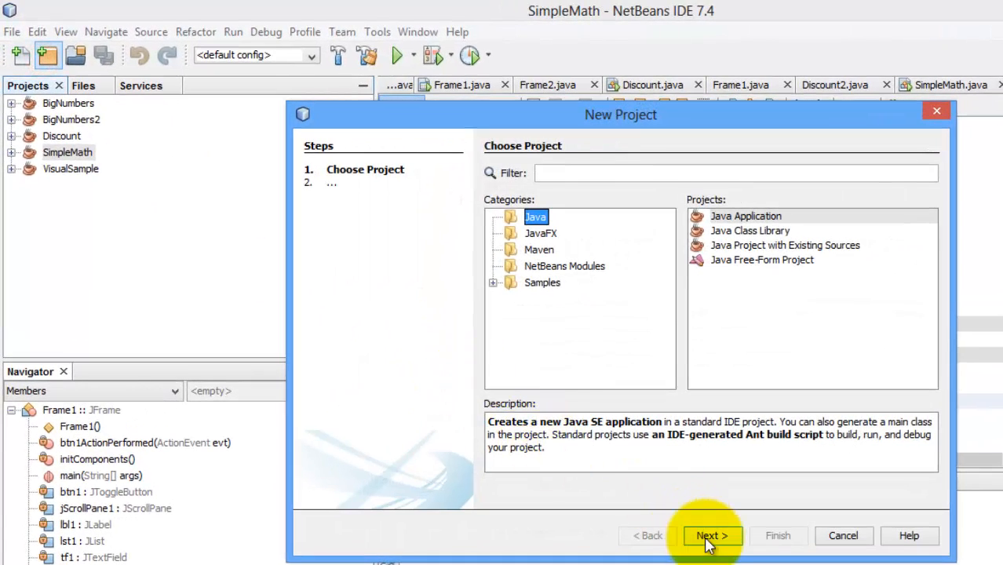
Create the Java Application project CallingForms with a main class and expand its sources.
{"action": "left_click", "coordinate": [712, 535]}
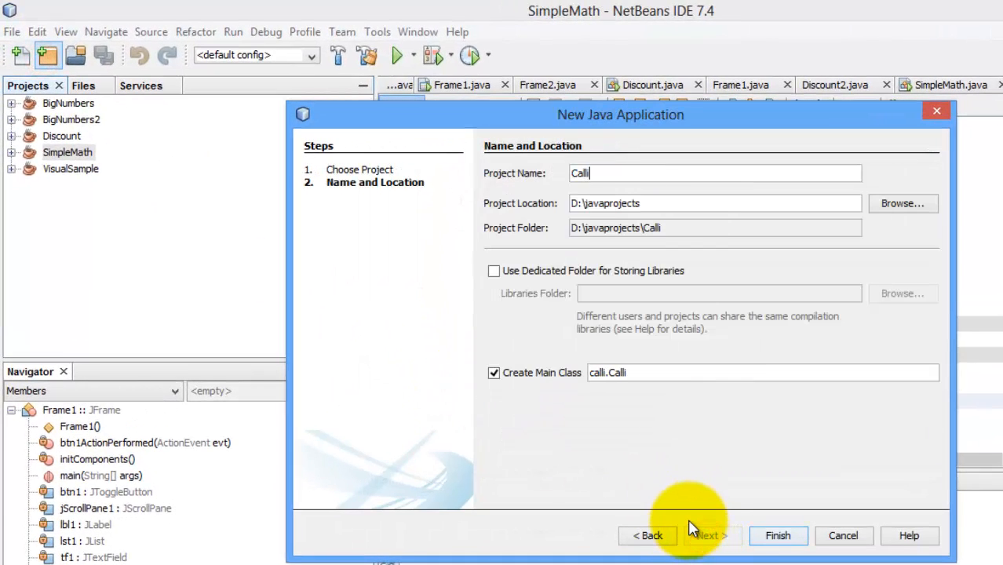
{"action": "left_click", "coordinate": [779, 535]}
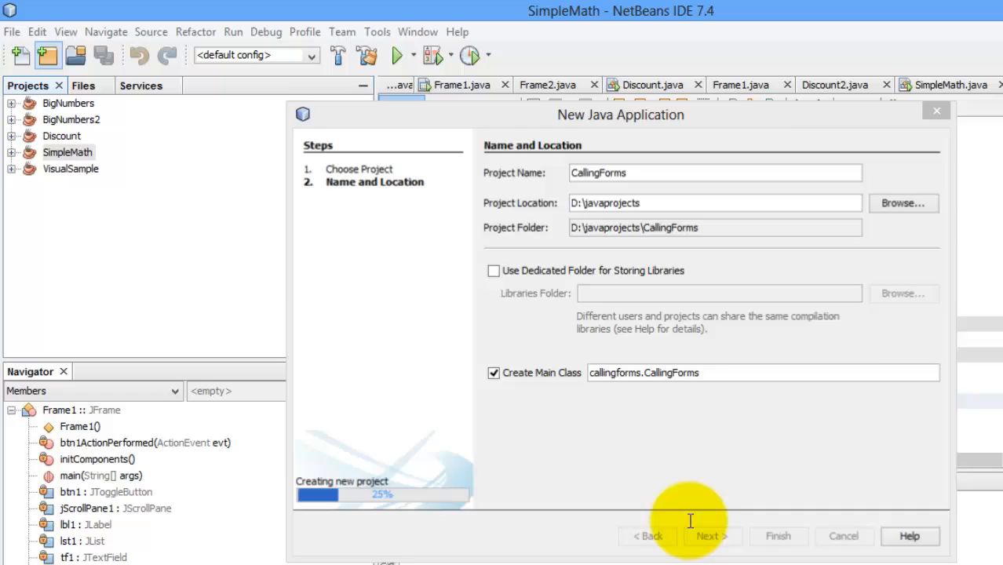
{"action": "left_click", "coordinate": [779, 537]}
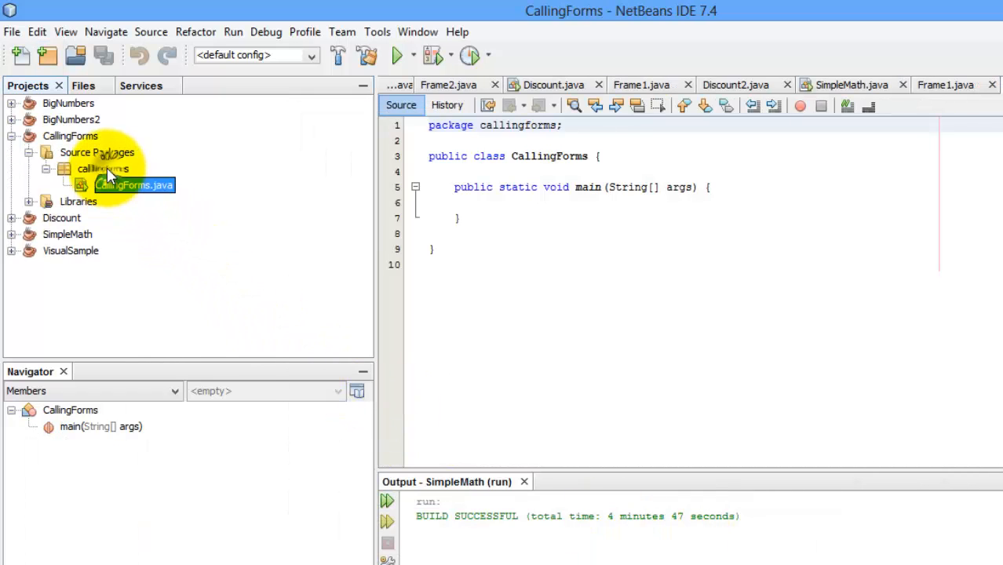
Add an Application Sample Form named MainForm to the callingforms package.
{"action": "right_click", "coordinate": [102, 169]}
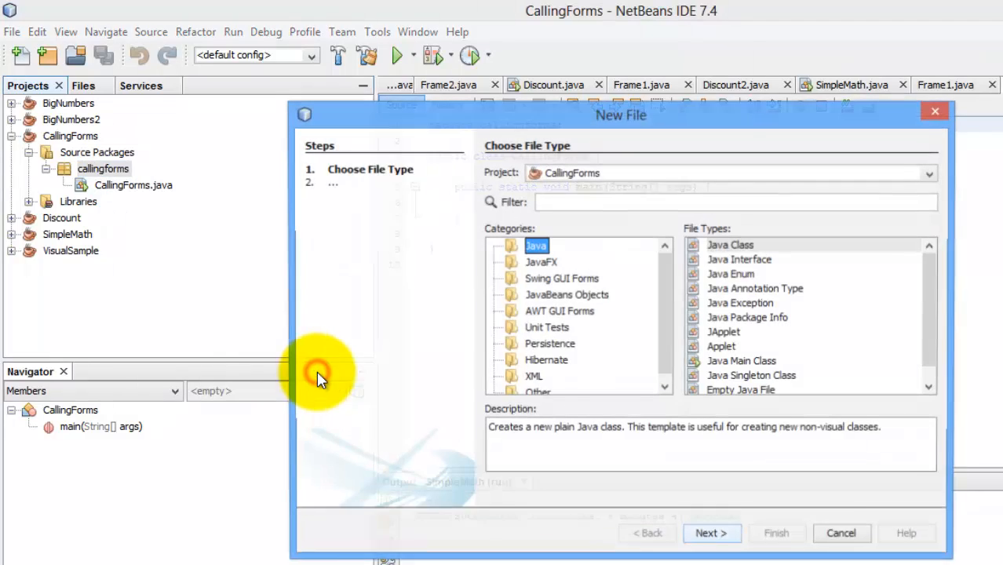
{"action": "left_click", "coordinate": [562, 279]}
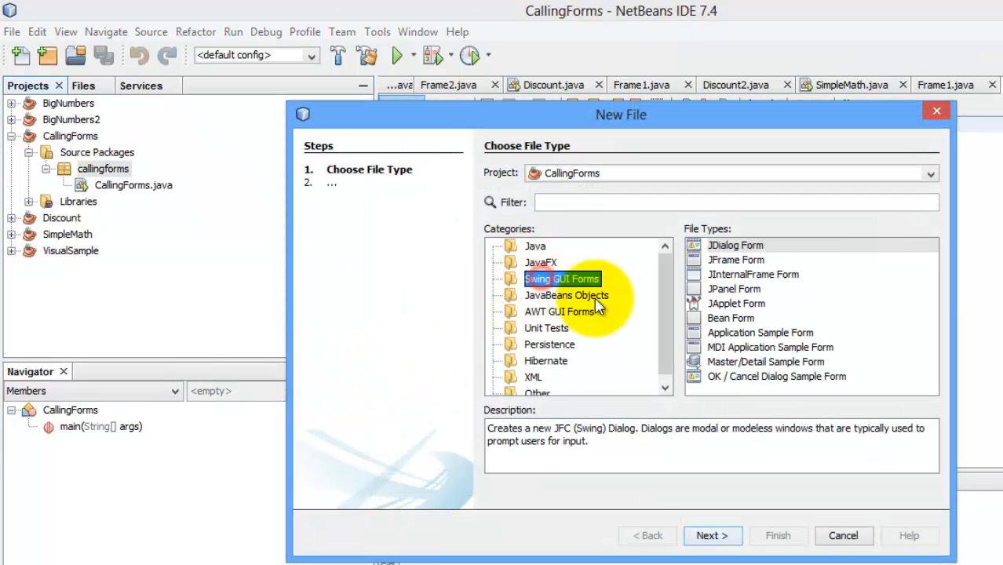
{"action": "mouse_move", "coordinate": [753, 305]}
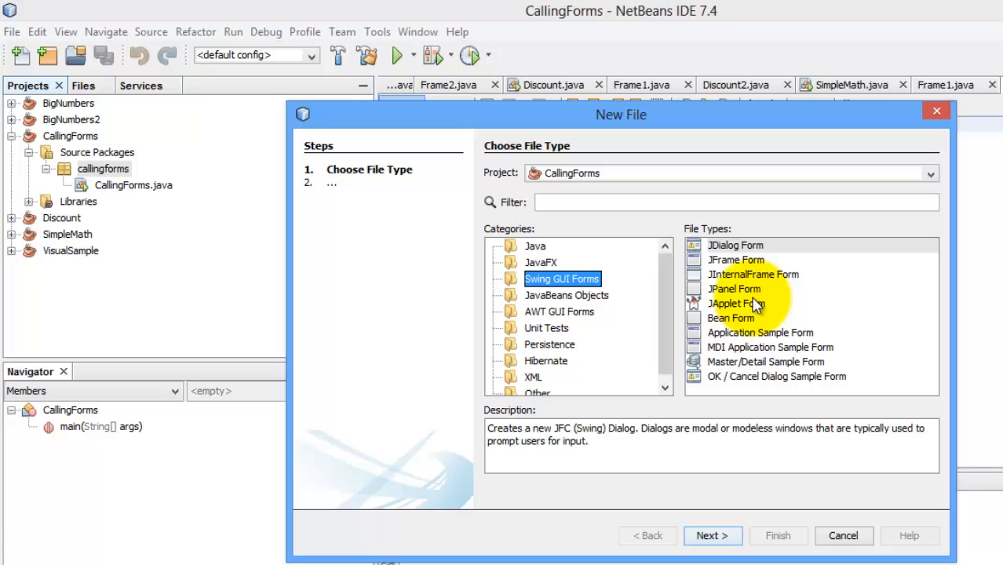
{"action": "left_click", "coordinate": [760, 333]}
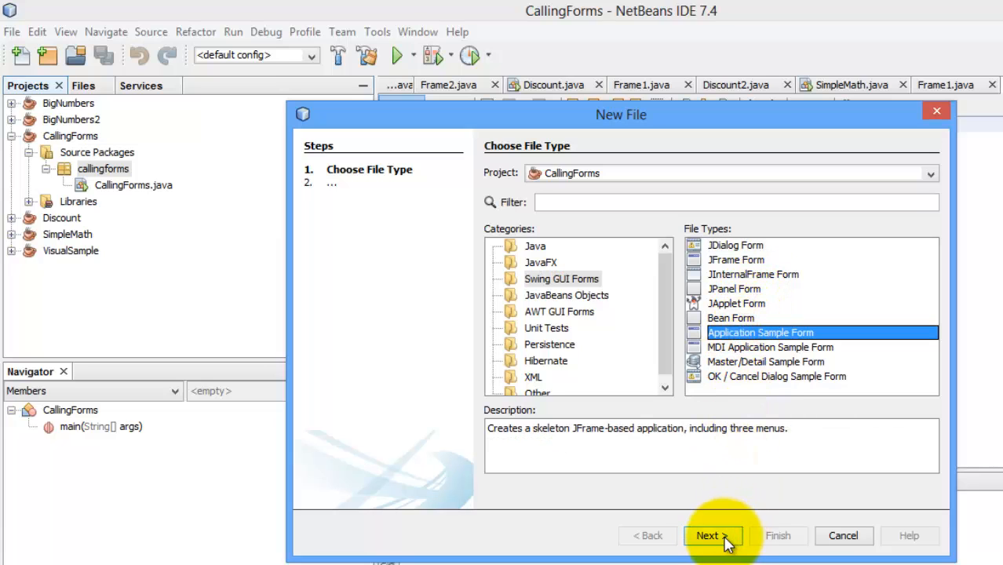
{"action": "left_click", "coordinate": [710, 535]}
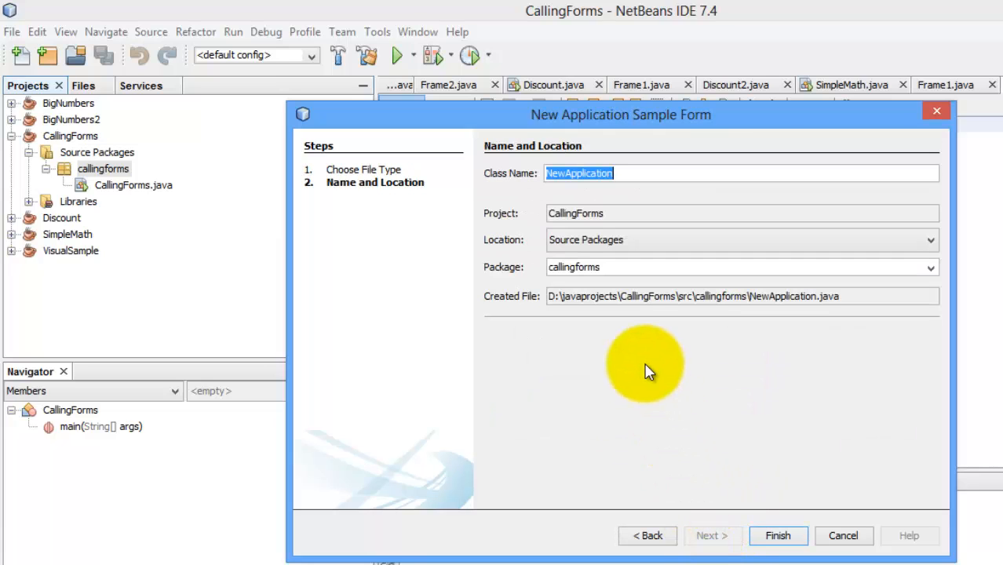
{"action": "type", "text": "MainFor"}
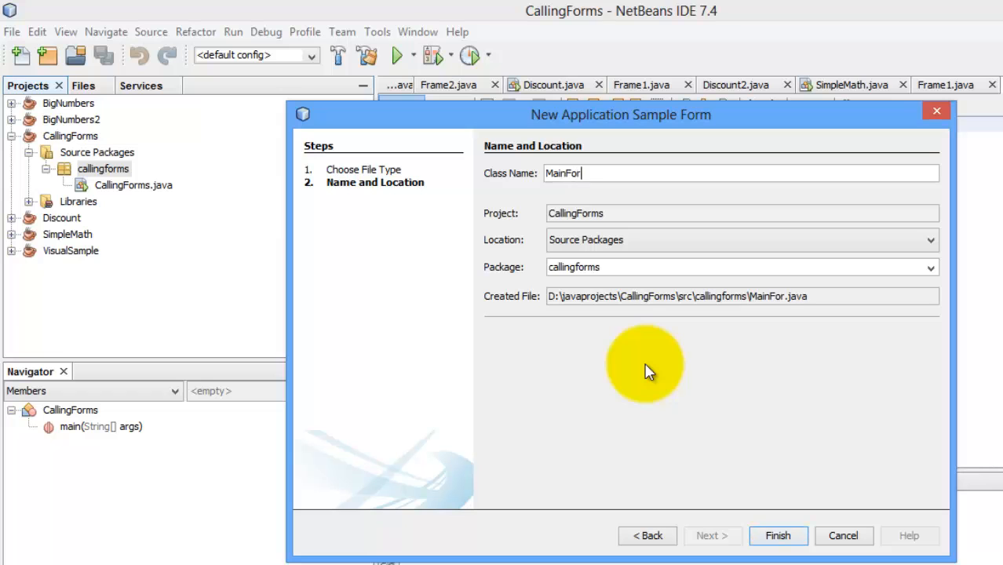
{"action": "left_click", "coordinate": [779, 536]}
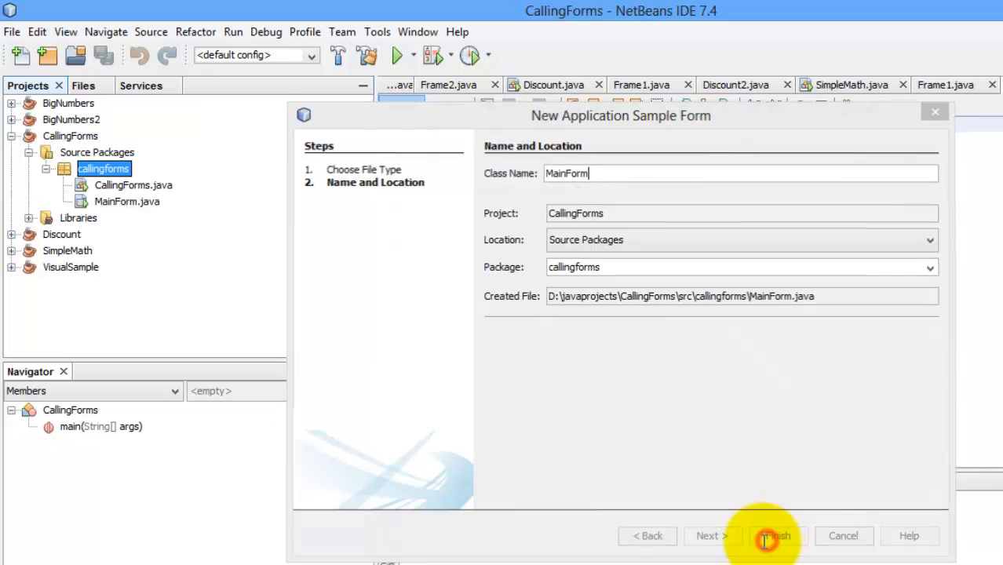
{"action": "left_click", "coordinate": [772, 535]}
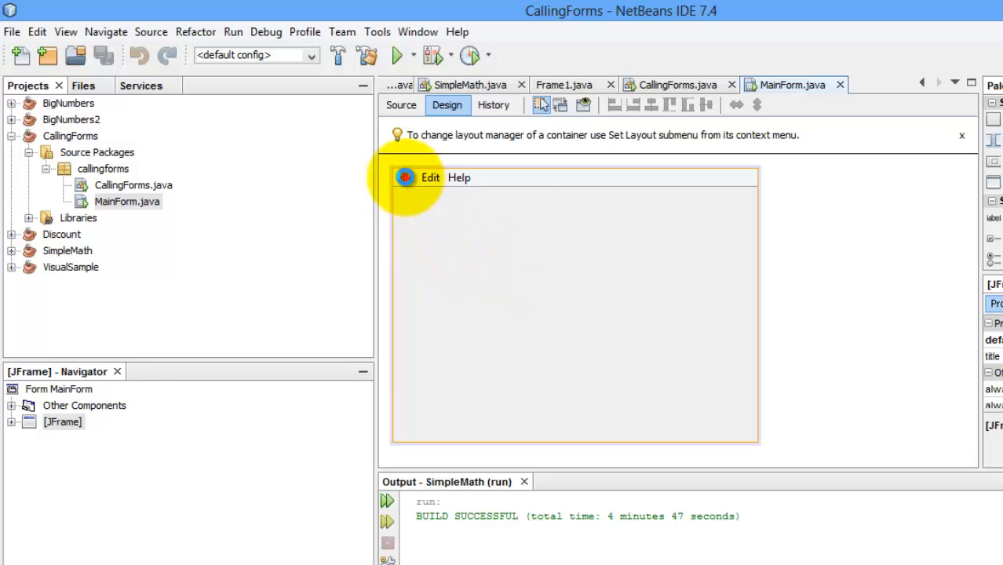
Preview the items of MainForm's File menu in the designer.
{"action": "left_click", "coordinate": [405, 177]}
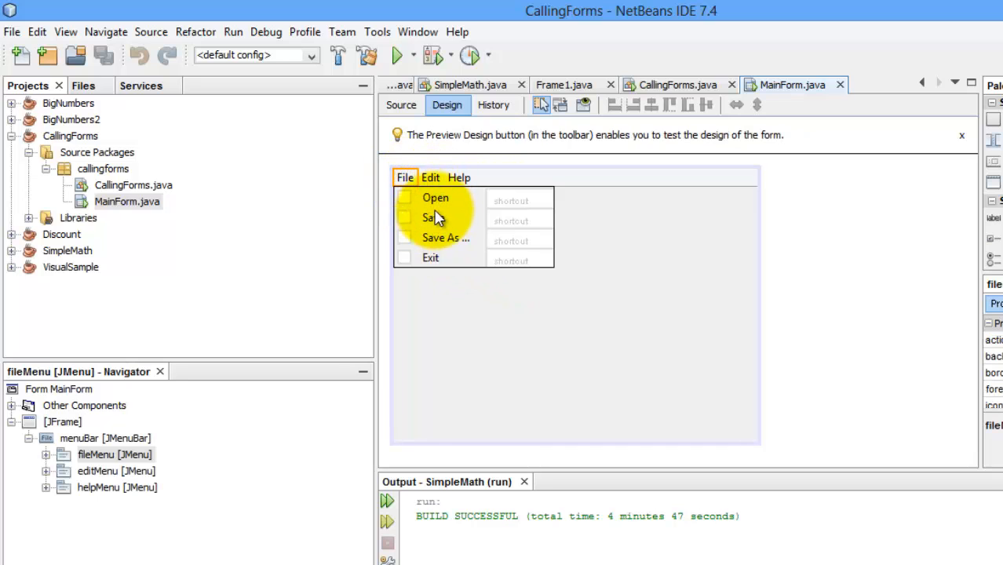
{"action": "mouse_move", "coordinate": [548, 325]}
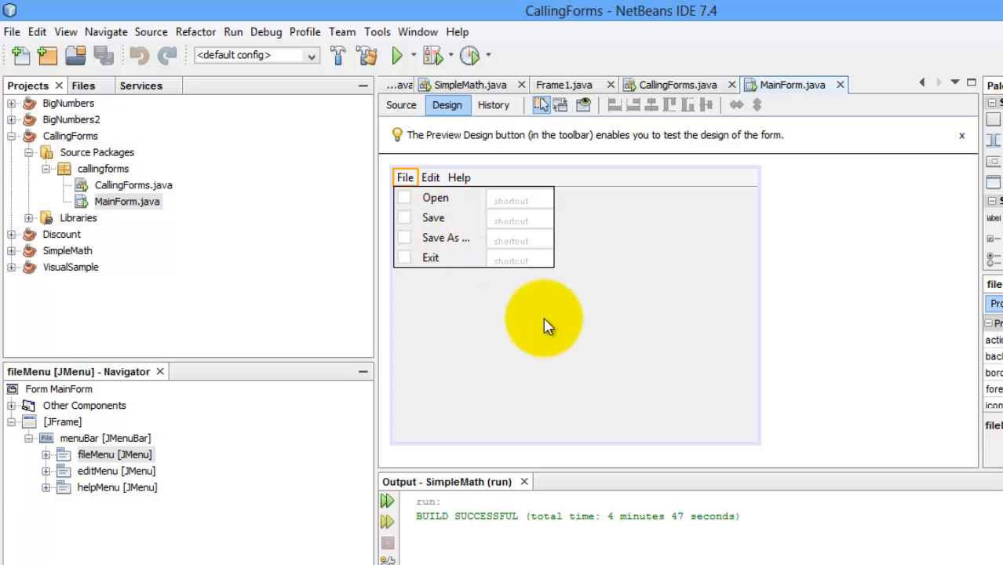
{"action": "left_click", "coordinate": [493, 314]}
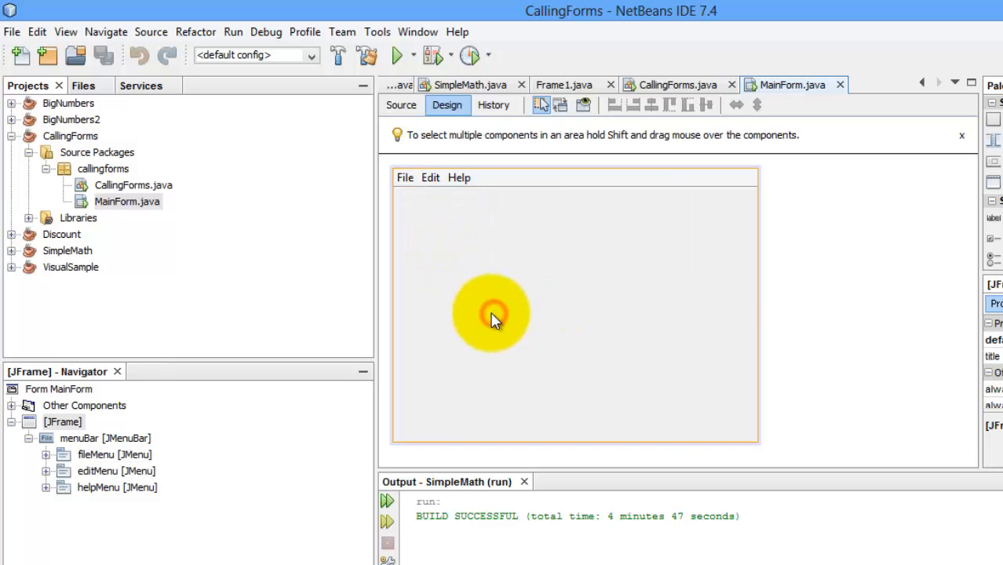
{"action": "mouse_move", "coordinate": [113, 207]}
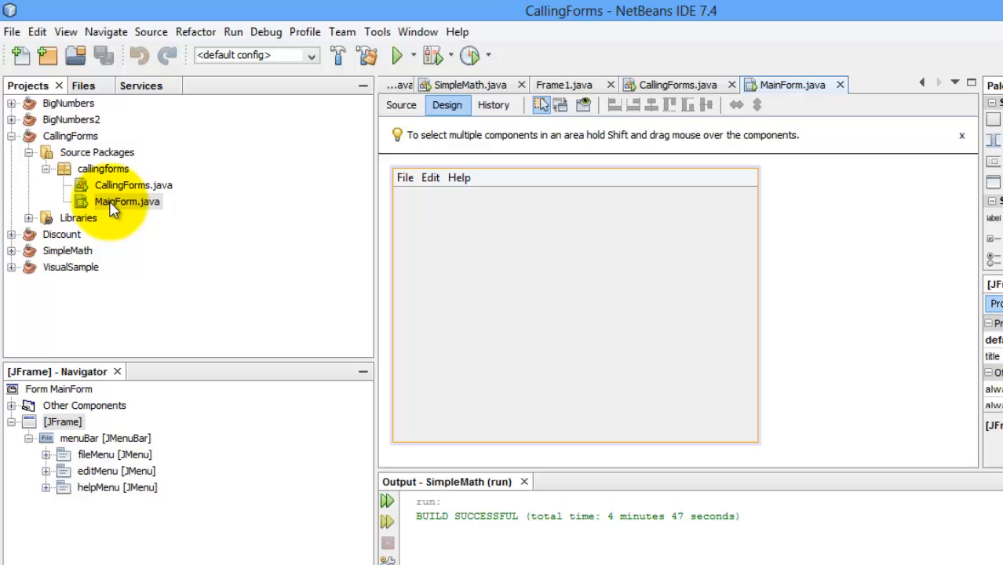
{"action": "mouse_move", "coordinate": [103, 169]}
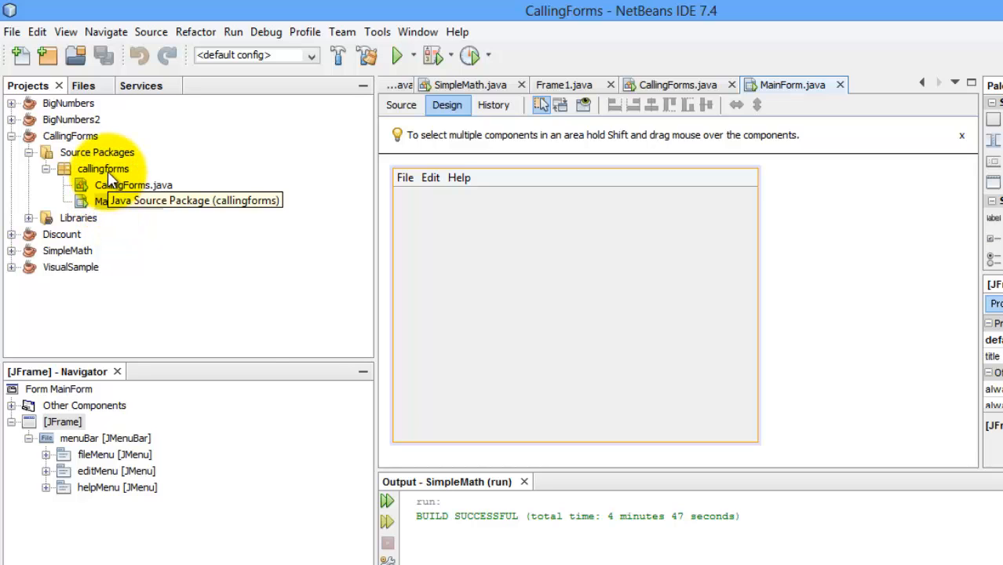
Create a new JFrame form named Form1 in the callingforms package.
{"action": "right_click", "coordinate": [104, 169]}
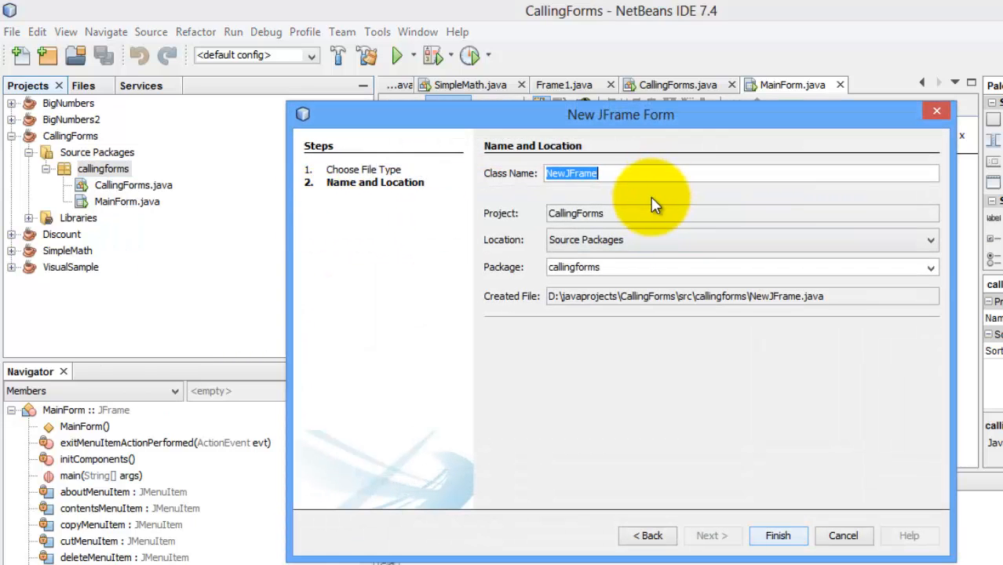
{"action": "type", "text": "F"}
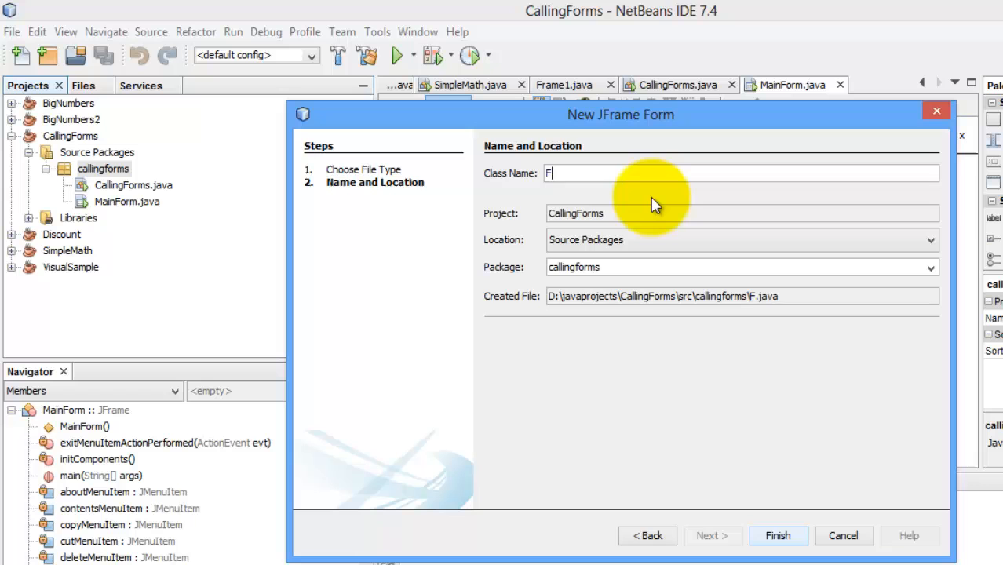
{"action": "type", "text": "orm1"}
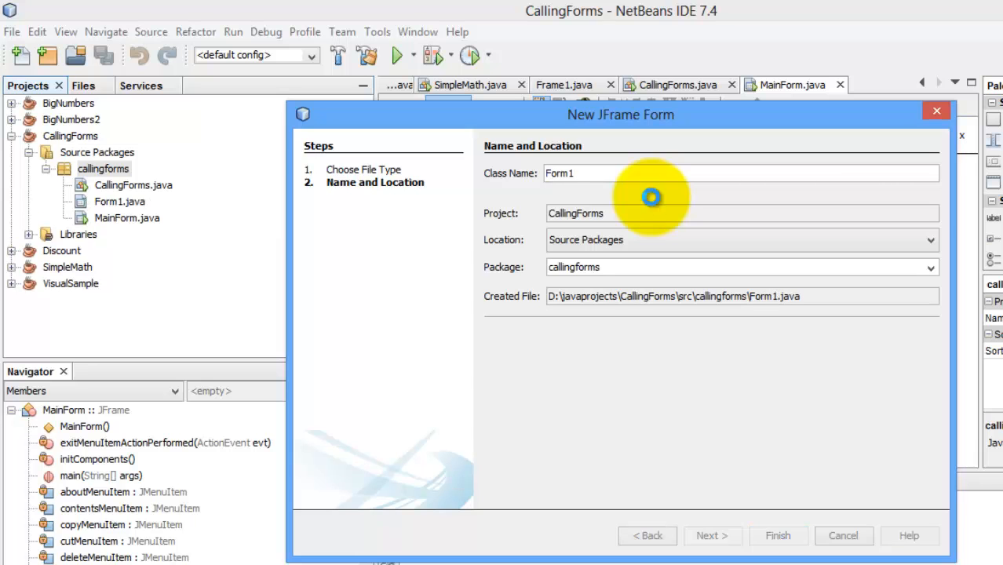
{"action": "left_click", "coordinate": [779, 536]}
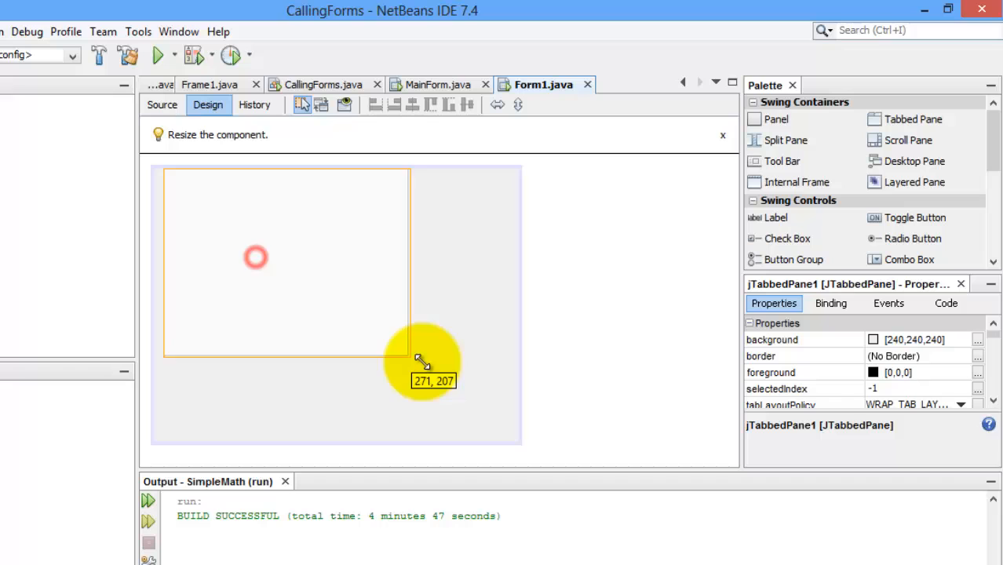
Fill Form1 with a tabbed pane holding panels as tabs tab1, tab2 and tab3.
{"action": "left_click_drag", "start_coordinate": [424, 361], "coordinate": [510, 437]}
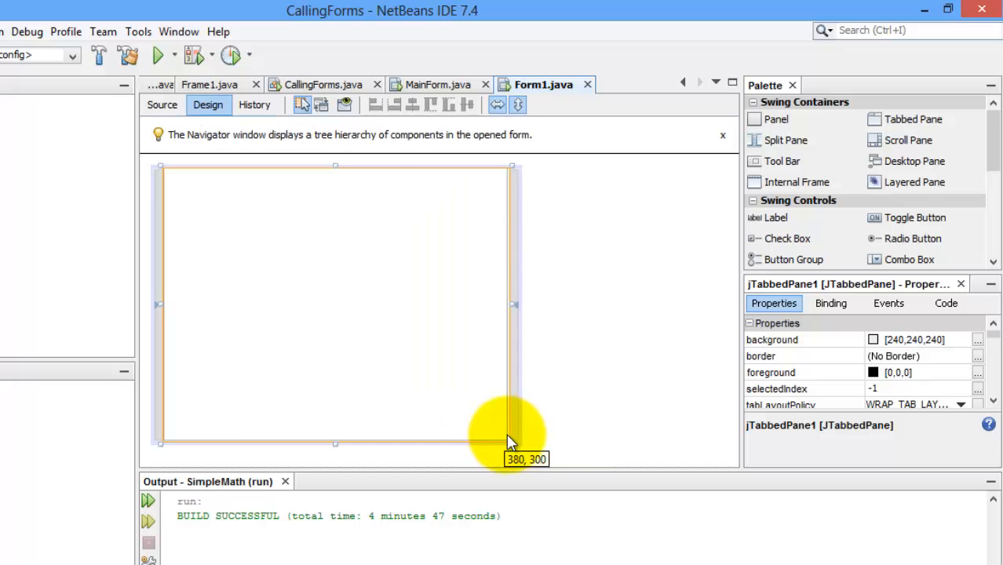
{"action": "mouse_move", "coordinate": [364, 252]}
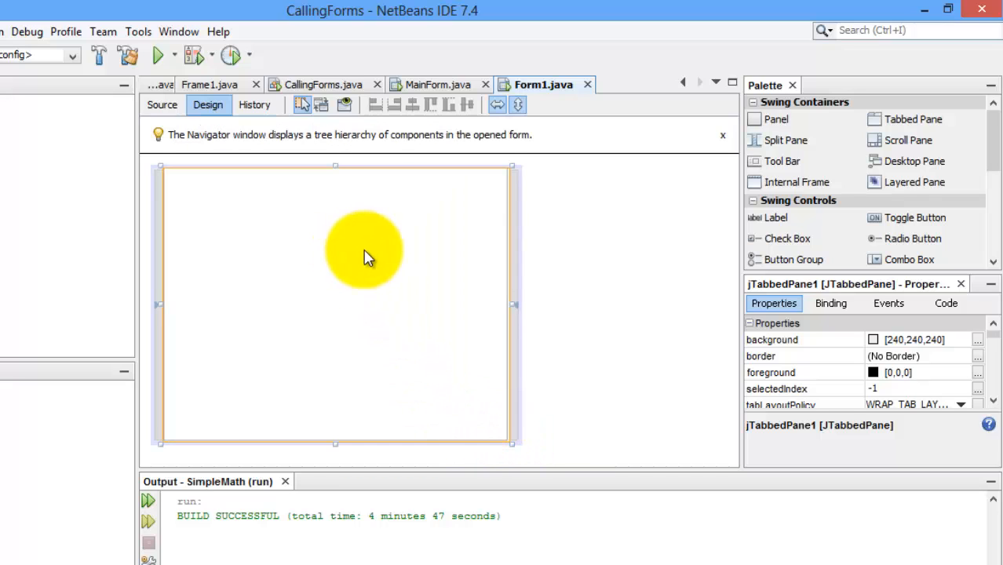
{"action": "mouse_move", "coordinate": [788, 140]}
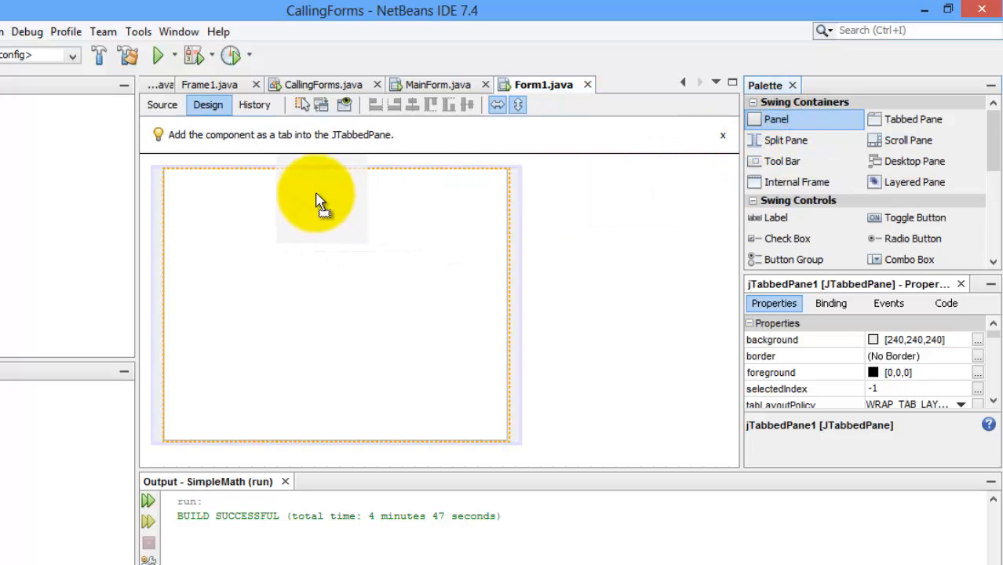
{"action": "left_click", "coordinate": [320, 198]}
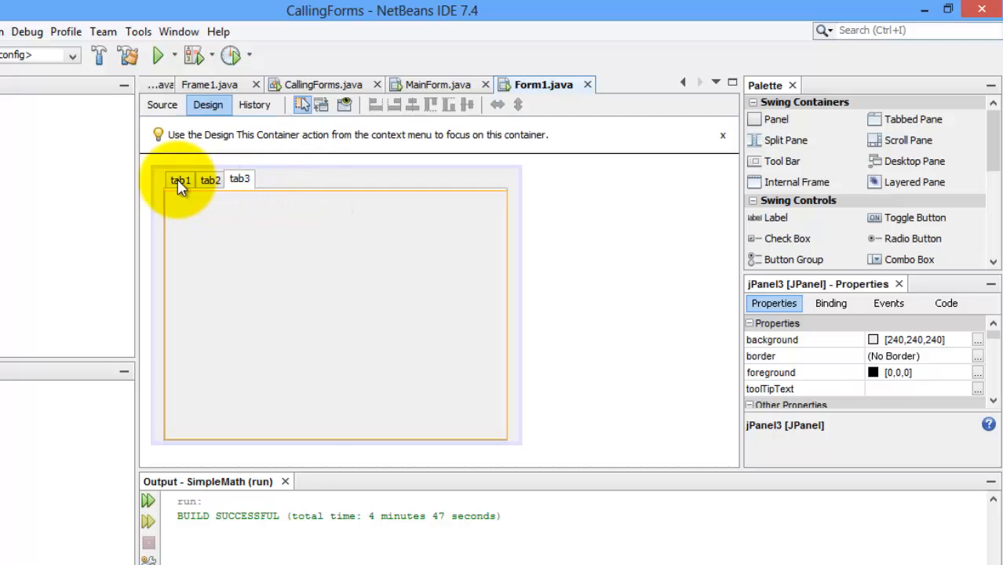
{"action": "left_click", "coordinate": [239, 179]}
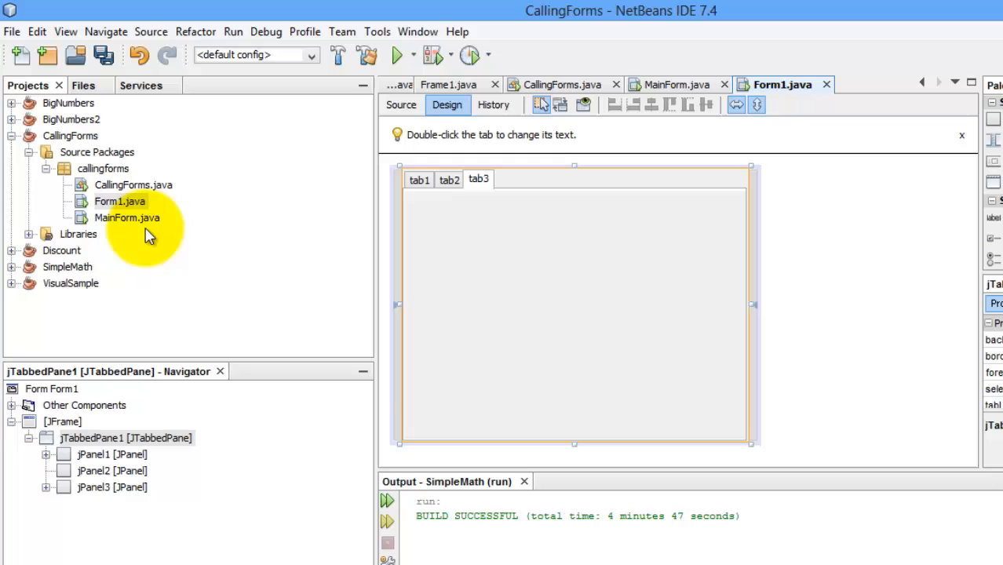
Create a new JFrame form named Form2 in the callingforms package.
{"action": "right_click", "coordinate": [103, 168]}
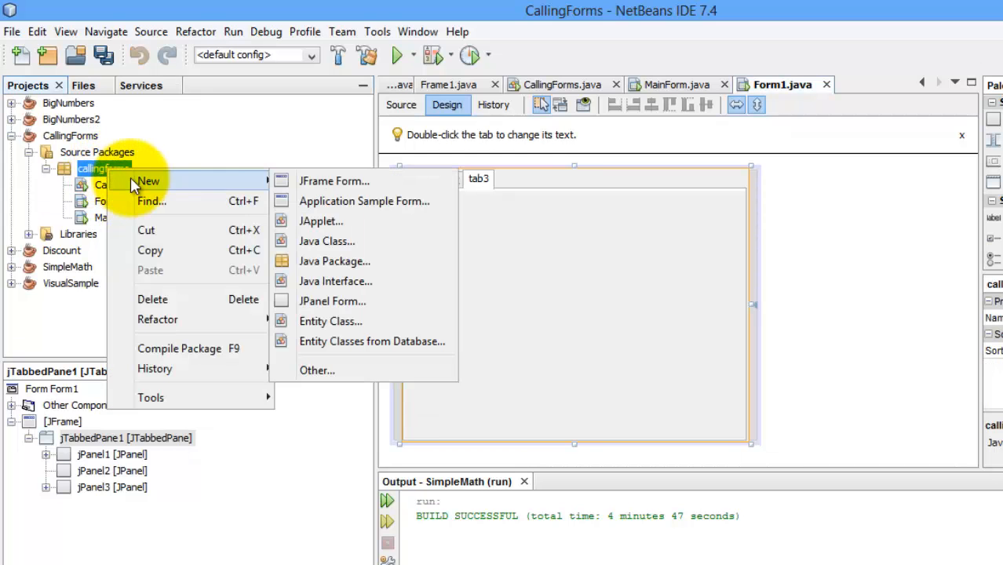
{"action": "left_click", "coordinate": [335, 181]}
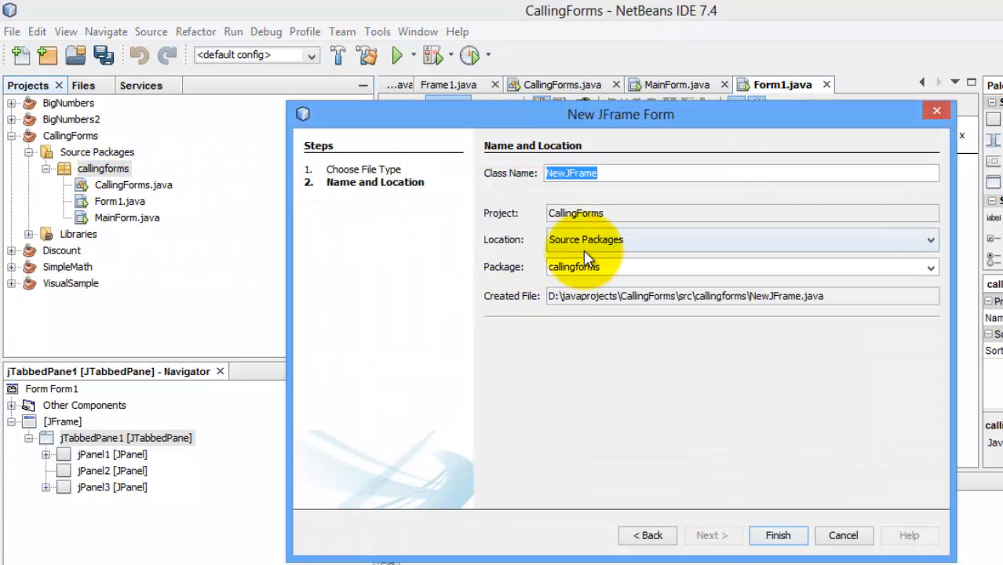
{"action": "type", "text": "Form2"}
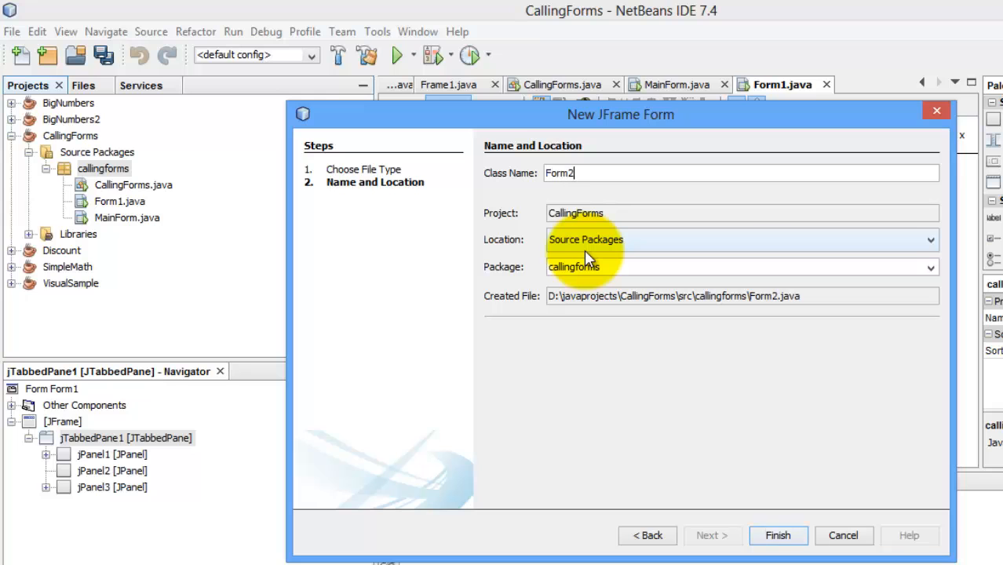
{"action": "left_click", "coordinate": [778, 536]}
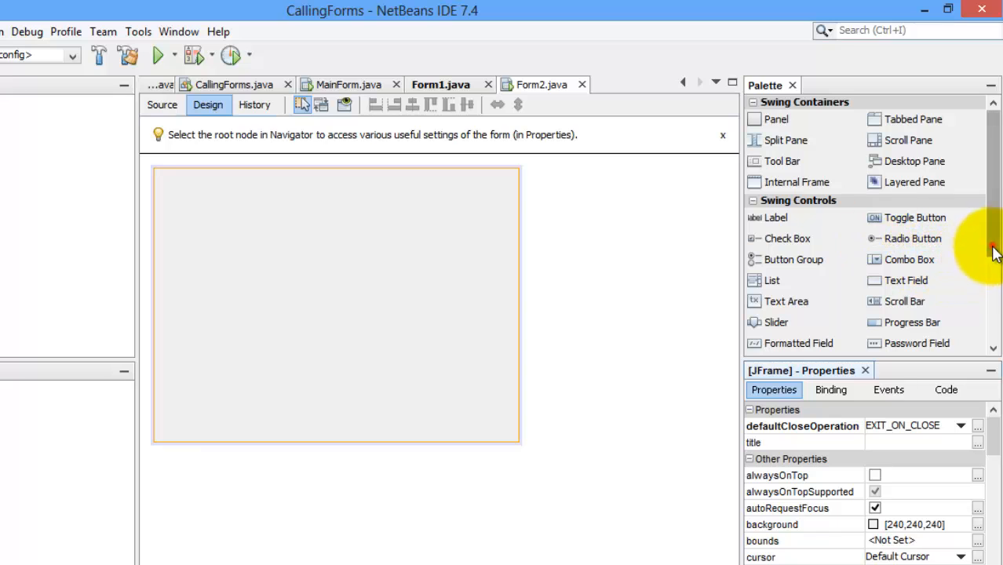
Place a four-column Table from the Palette onto Form2.
{"action": "scroll", "scroll_direction": "down", "scroll_amount": 3}
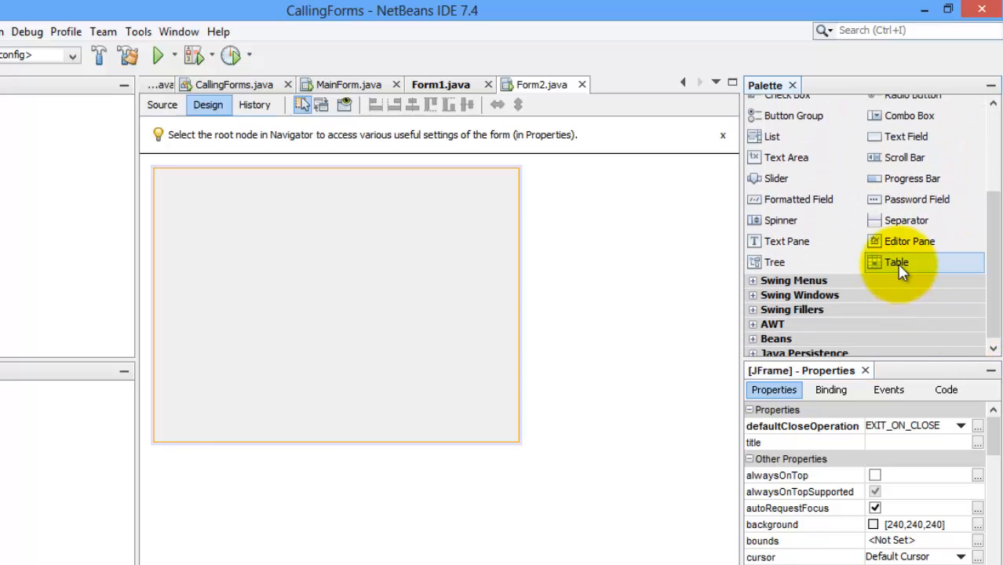
{"action": "left_click_drag", "start_coordinate": [895, 262], "coordinate": [326, 297]}
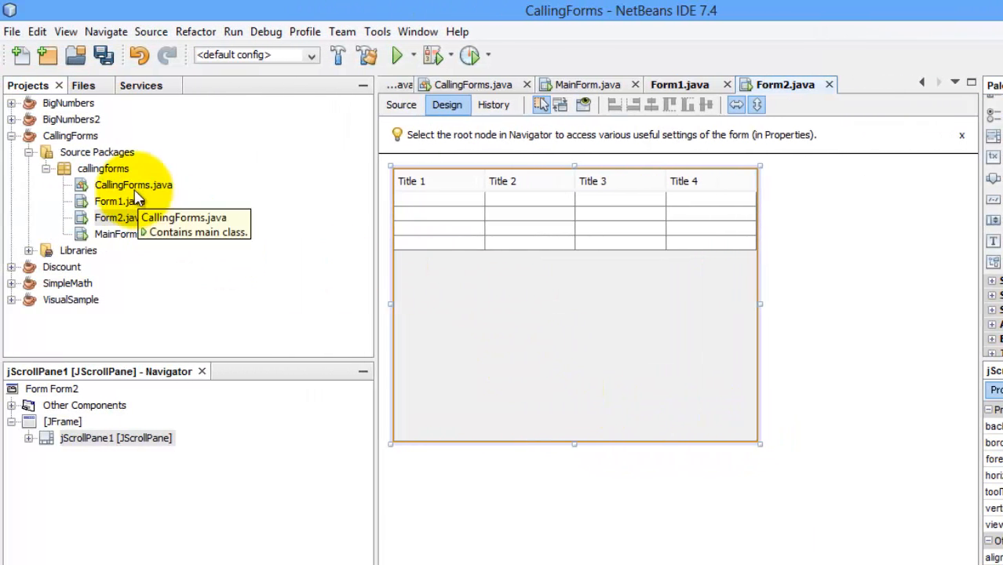
Create a new JFrame form named Form3 in the callingforms package.
{"action": "right_click", "coordinate": [104, 168]}
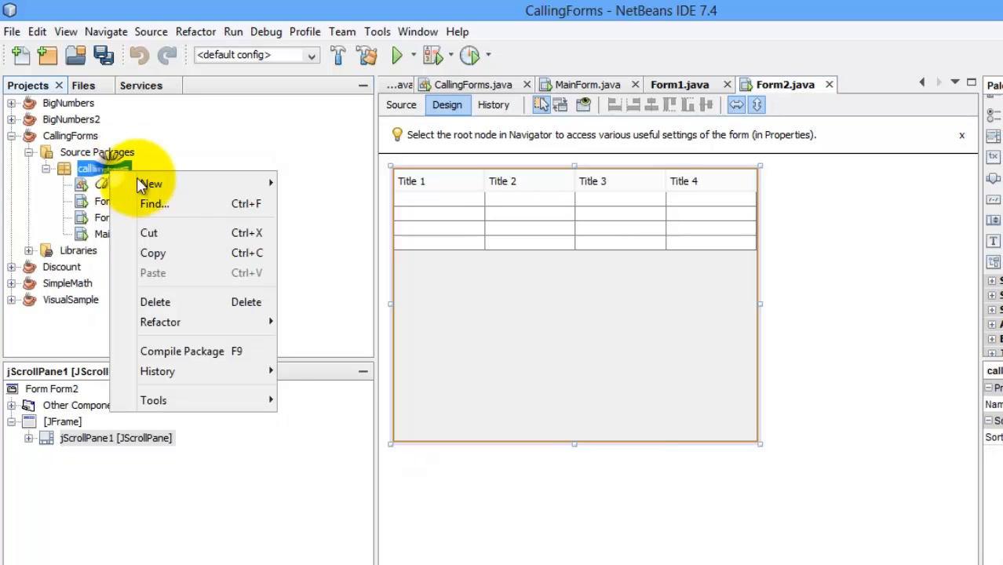
{"action": "left_click", "coordinate": [151, 184]}
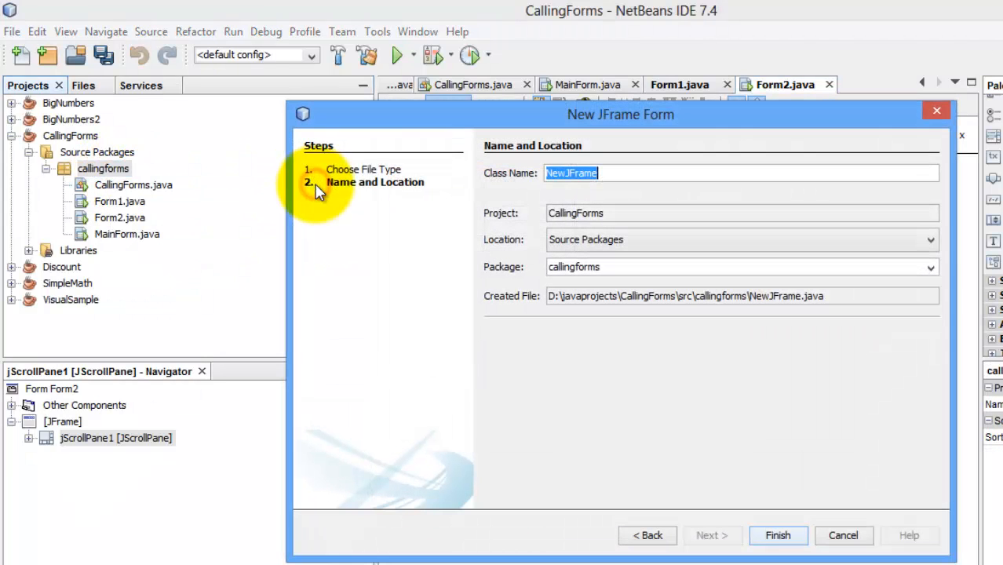
{"action": "type", "text": "Form3"}
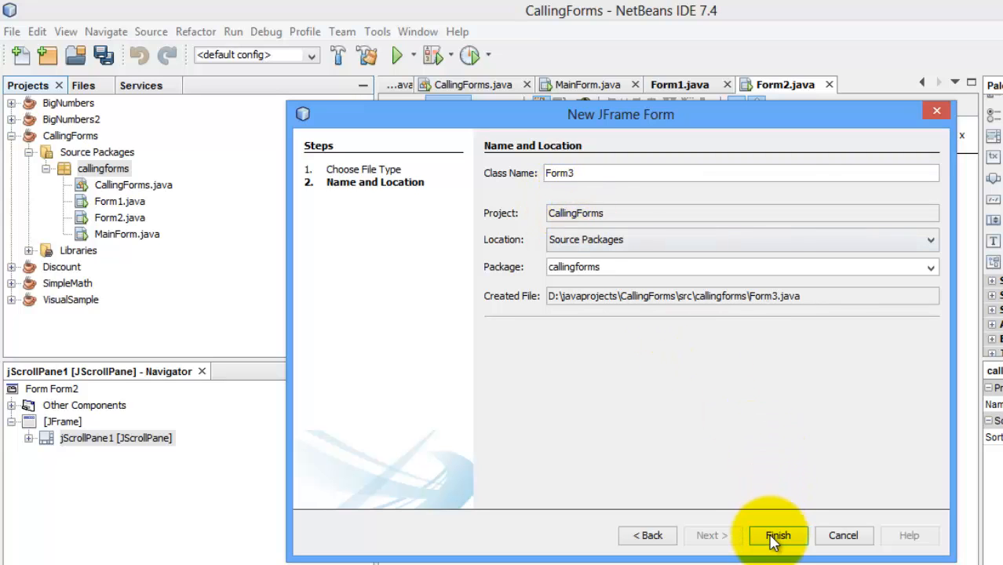
{"action": "left_click", "coordinate": [777, 535]}
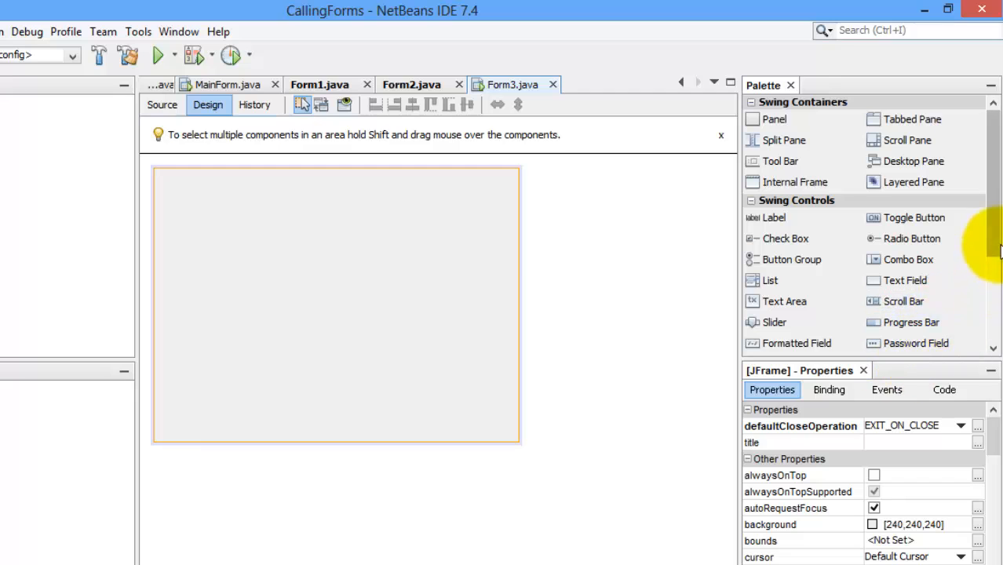
Place a Tree with colors, sports and food nodes onto Form3 and select it for resizing.
{"action": "scroll", "scroll_direction": "down", "scroll_amount": 3}
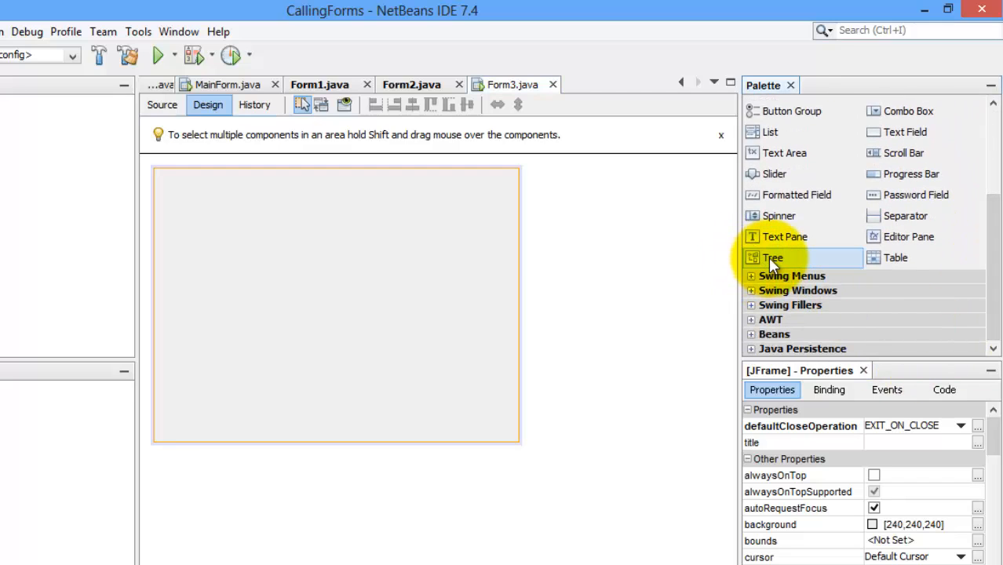
{"action": "left_click_drag", "start_coordinate": [772, 258], "coordinate": [219, 298]}
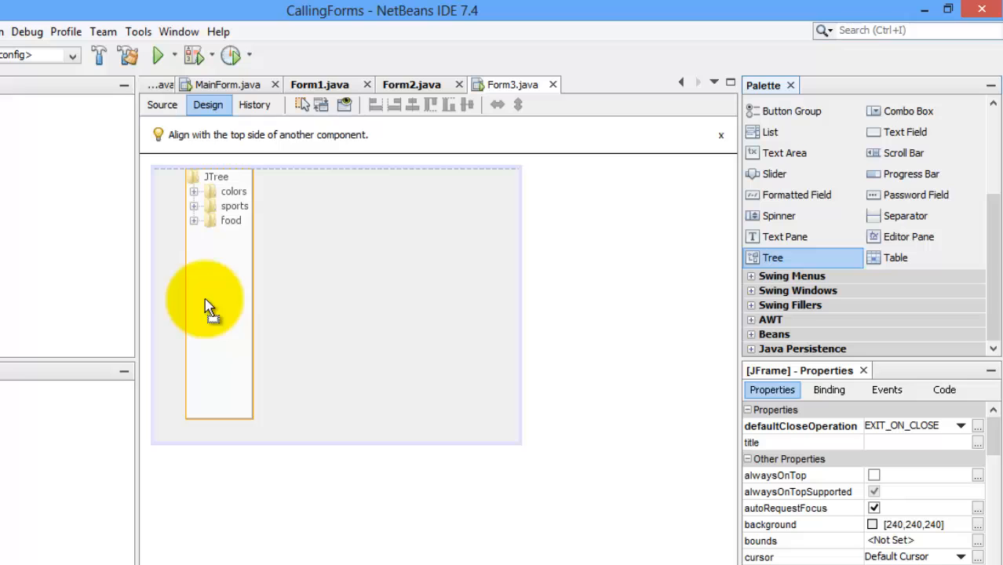
{"action": "left_click", "coordinate": [220, 296]}
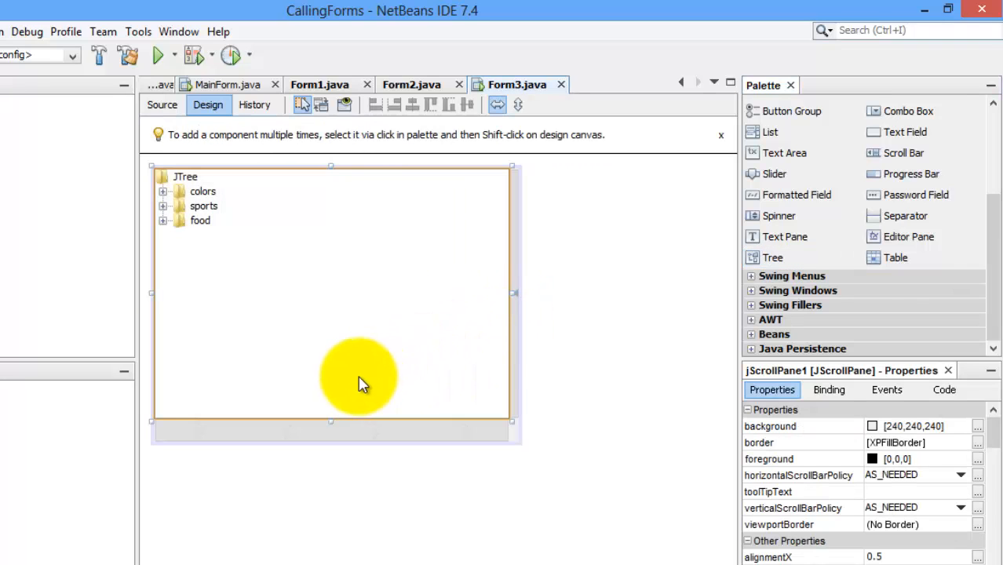
{"action": "mouse_move", "coordinate": [217, 353]}
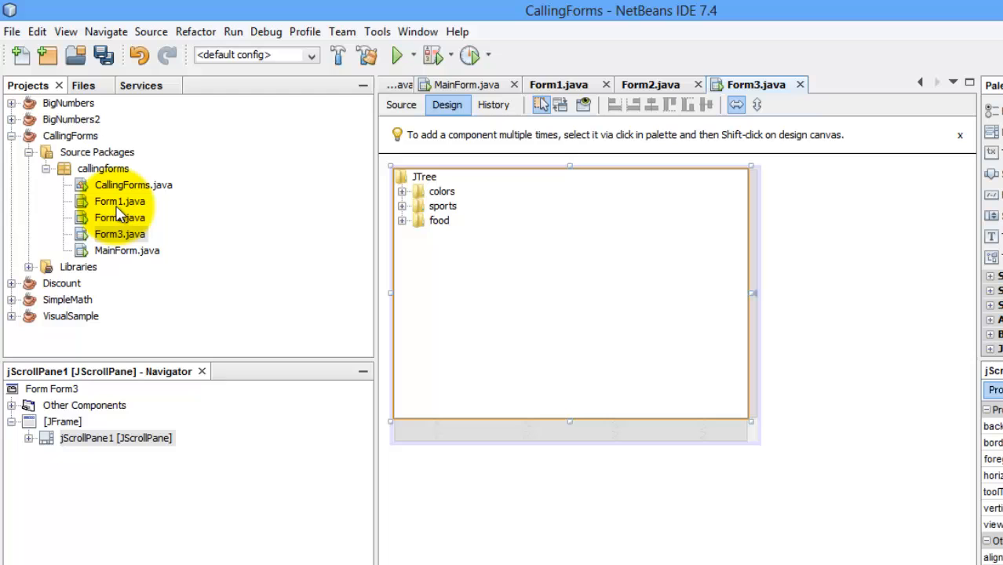
{"action": "mouse_move", "coordinate": [119, 201]}
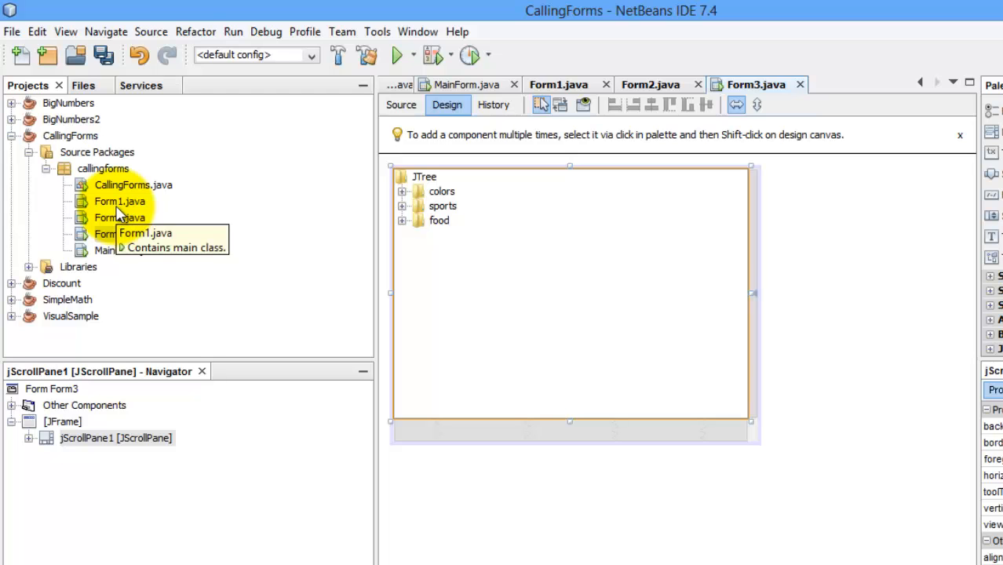
{"action": "mouse_move", "coordinate": [563, 448]}
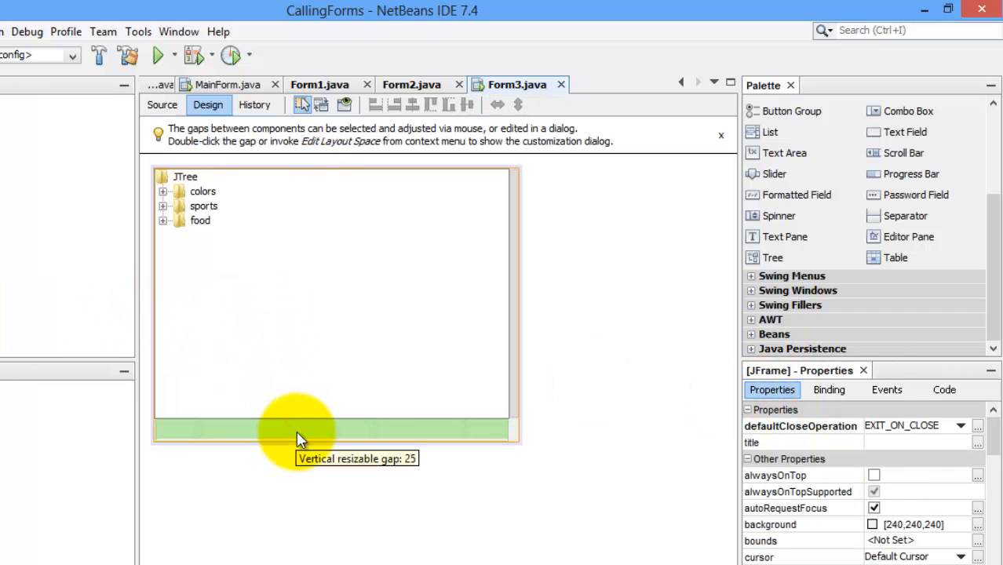
{"action": "mouse_move", "coordinate": [800, 426]}
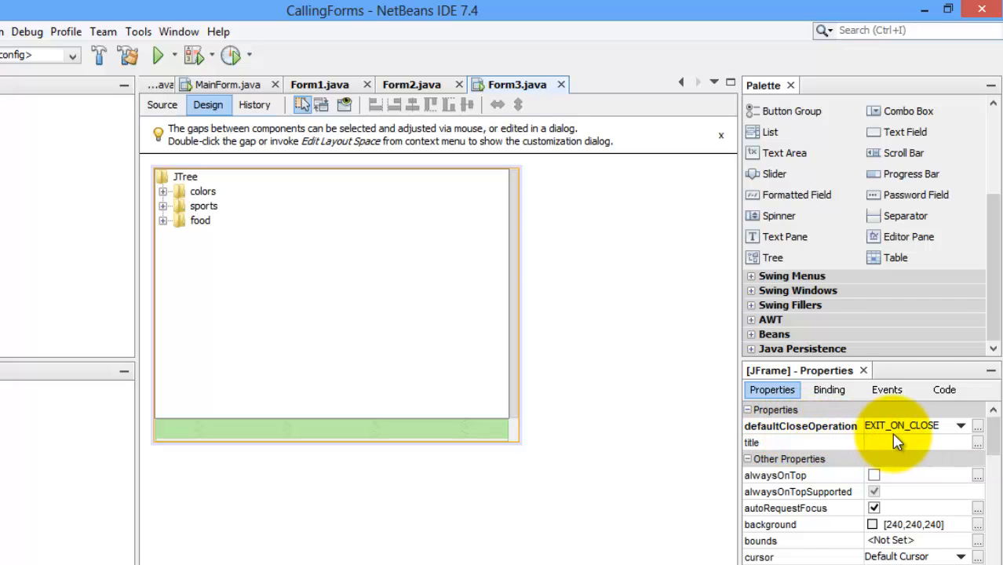
{"action": "mouse_move", "coordinate": [898, 436]}
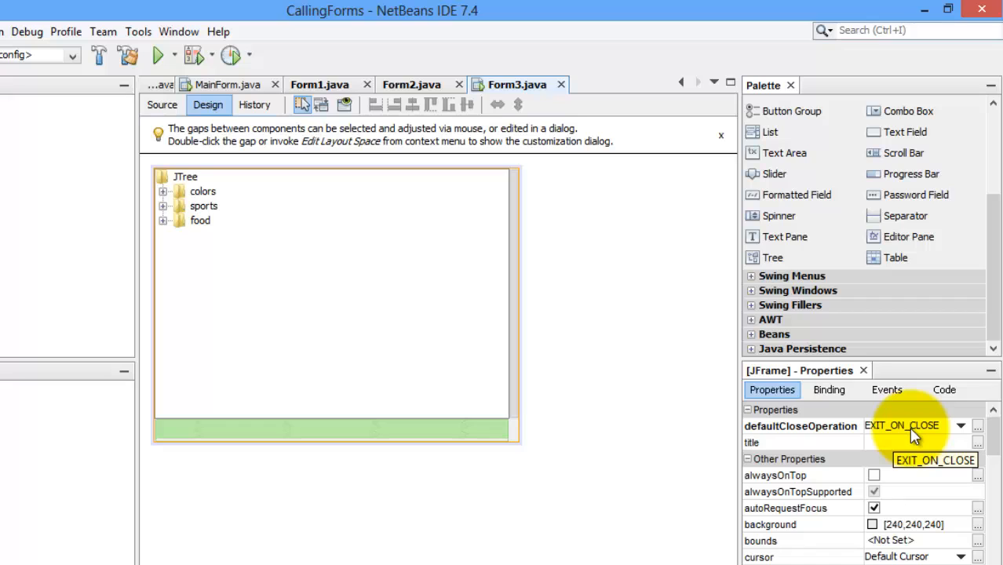
{"action": "mouse_move", "coordinate": [881, 433]}
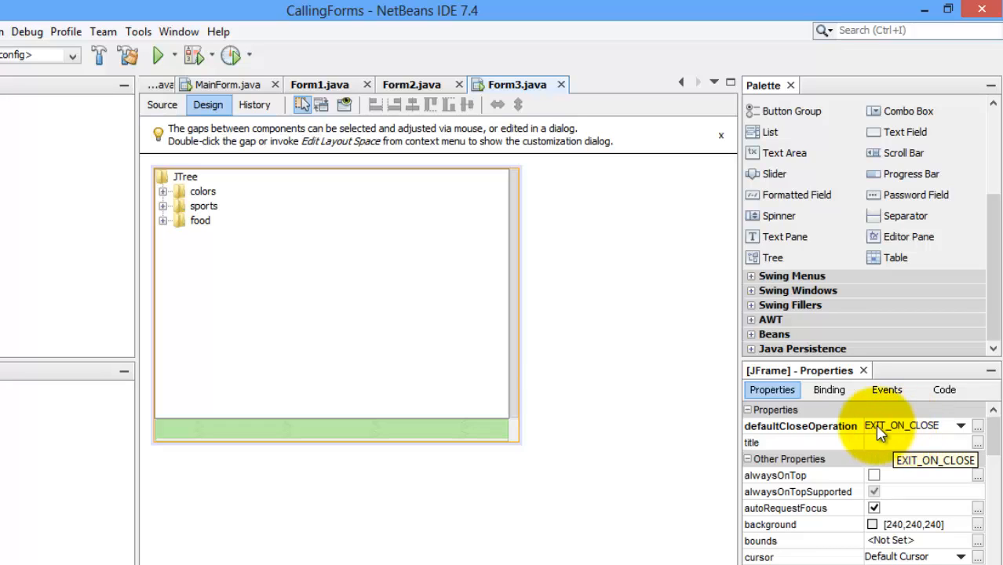
{"action": "mouse_move", "coordinate": [707, 430]}
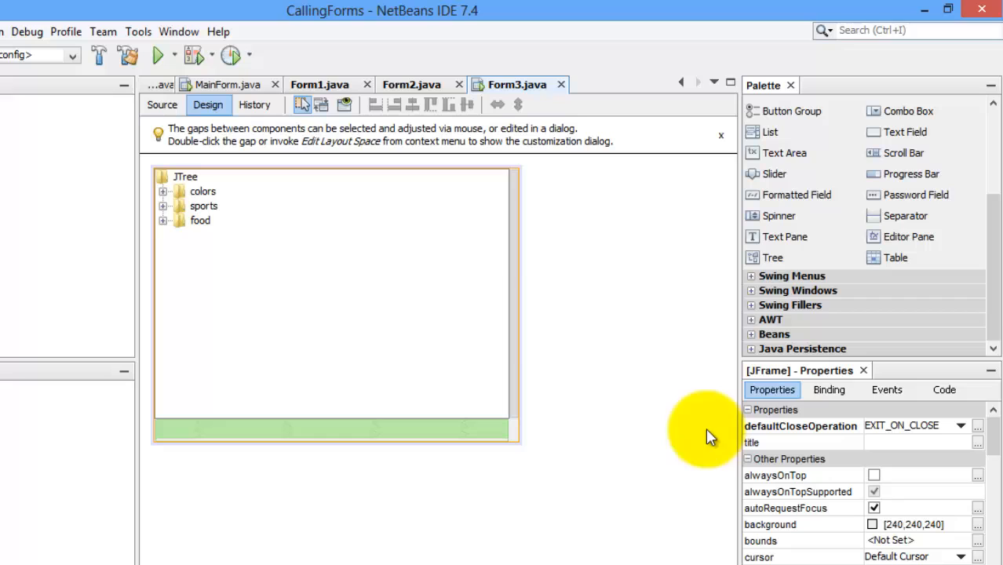
{"action": "mouse_move", "coordinate": [458, 305]}
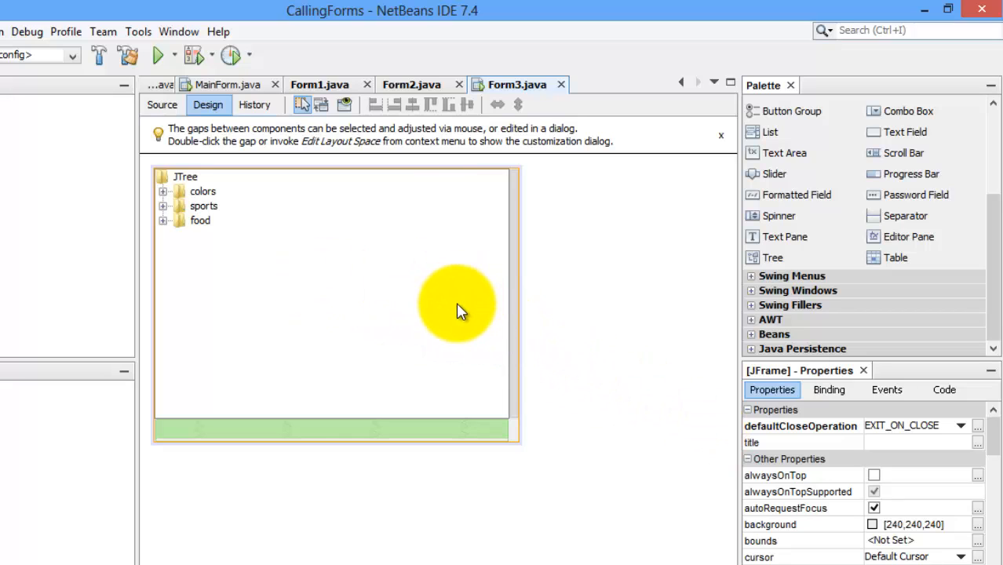
{"action": "mouse_move", "coordinate": [964, 442]}
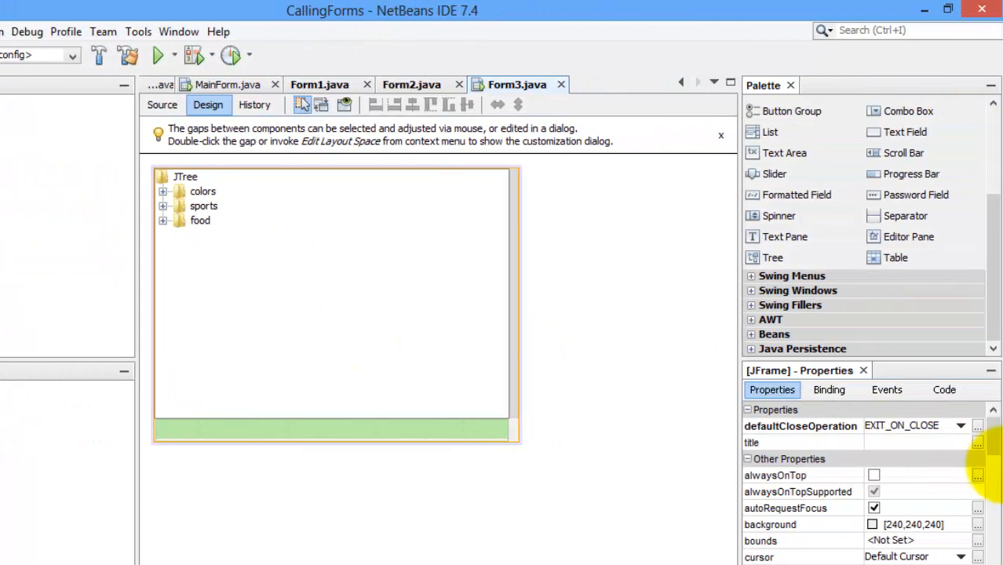
{"action": "left_click", "coordinate": [961, 425]}
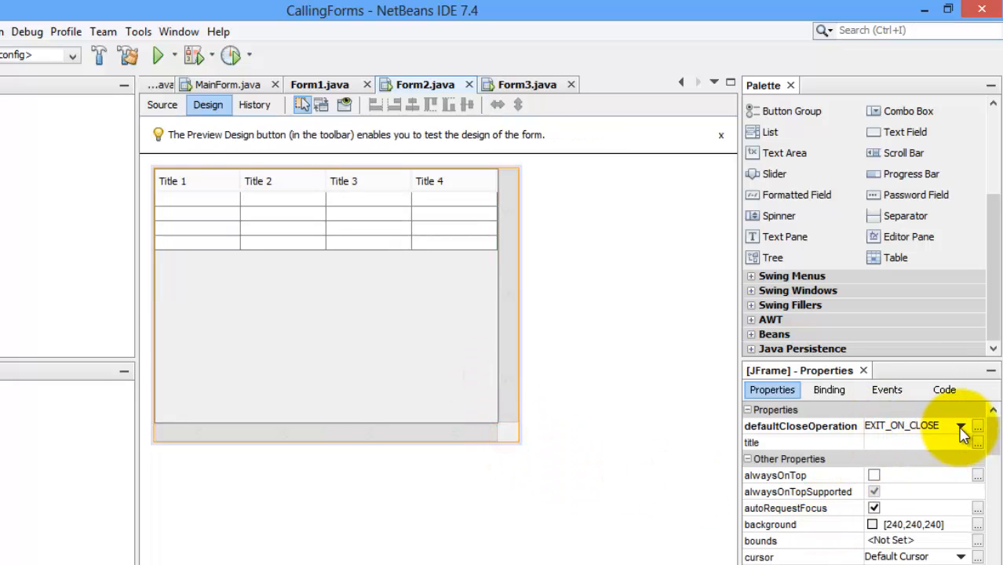
Set Form2's defaultCloseOperation to HIDE instead of EXIT_ON_CLOSE.
{"action": "left_click", "coordinate": [961, 426]}
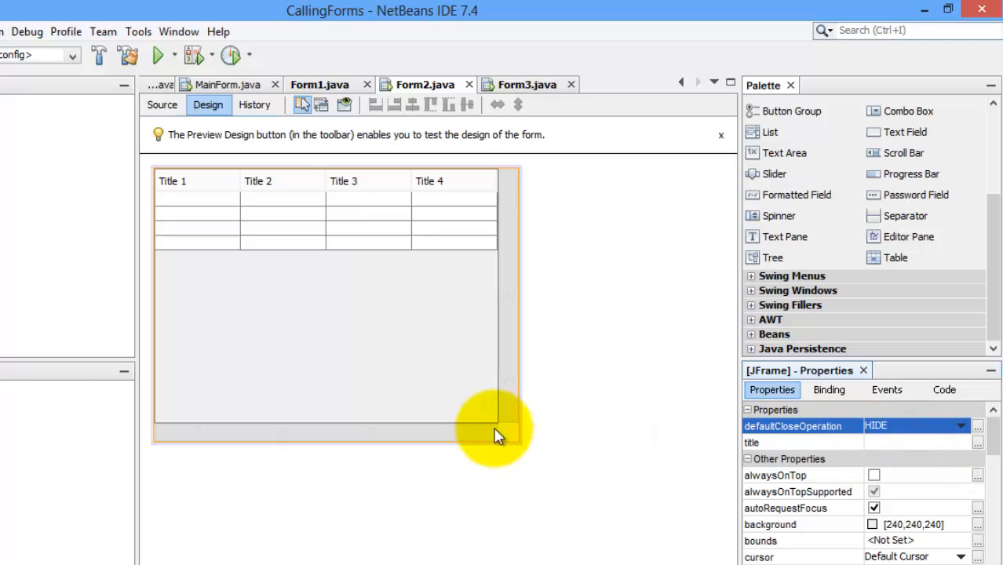
{"action": "left_click", "coordinate": [500, 421]}
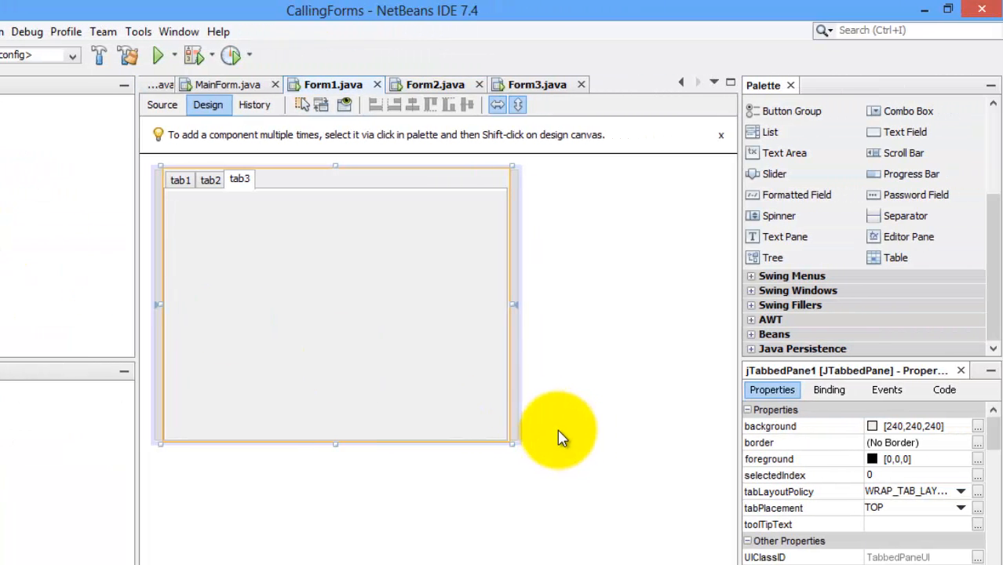
{"action": "mouse_move", "coordinate": [515, 449]}
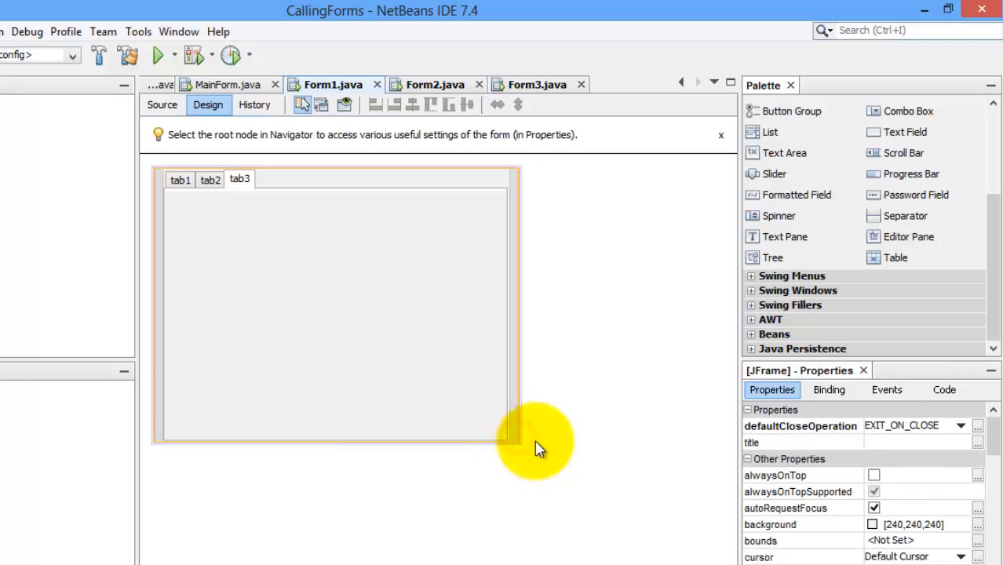
Switch to the MainForm editor in Design view.
{"action": "left_click", "coordinate": [961, 425]}
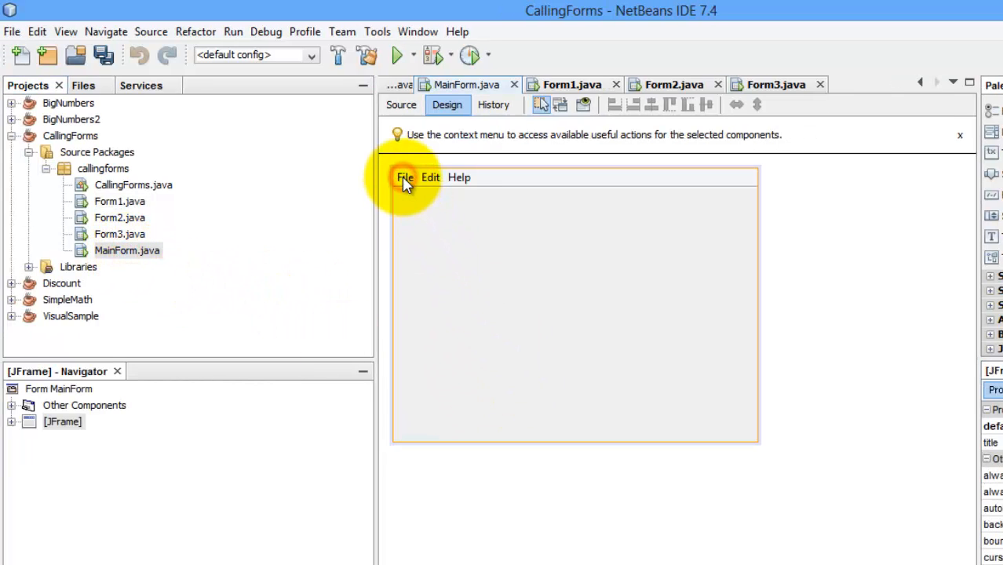
Rename the File menu's Open item to Open Form1.
{"action": "left_click", "coordinate": [405, 178]}
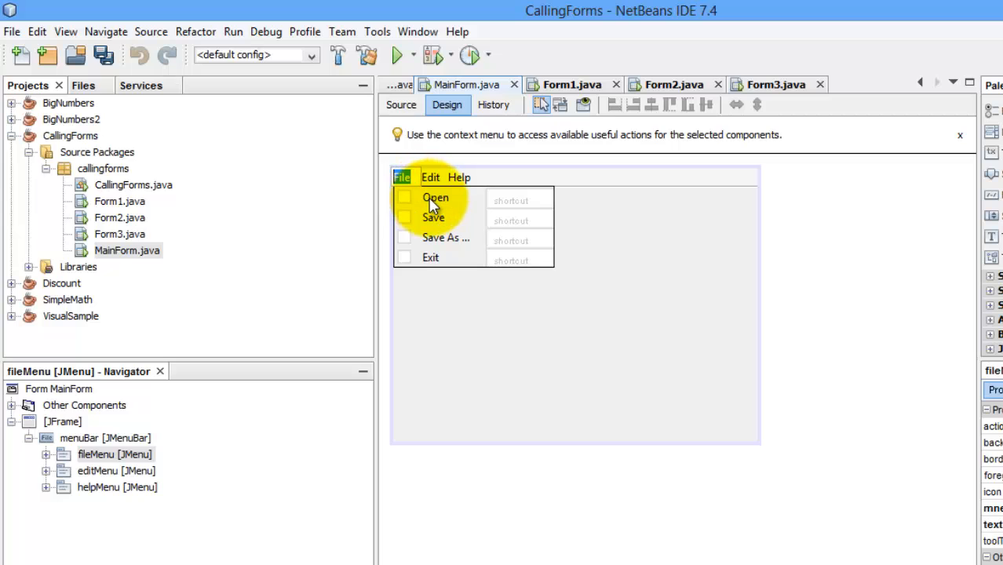
{"action": "left_click", "coordinate": [437, 198]}
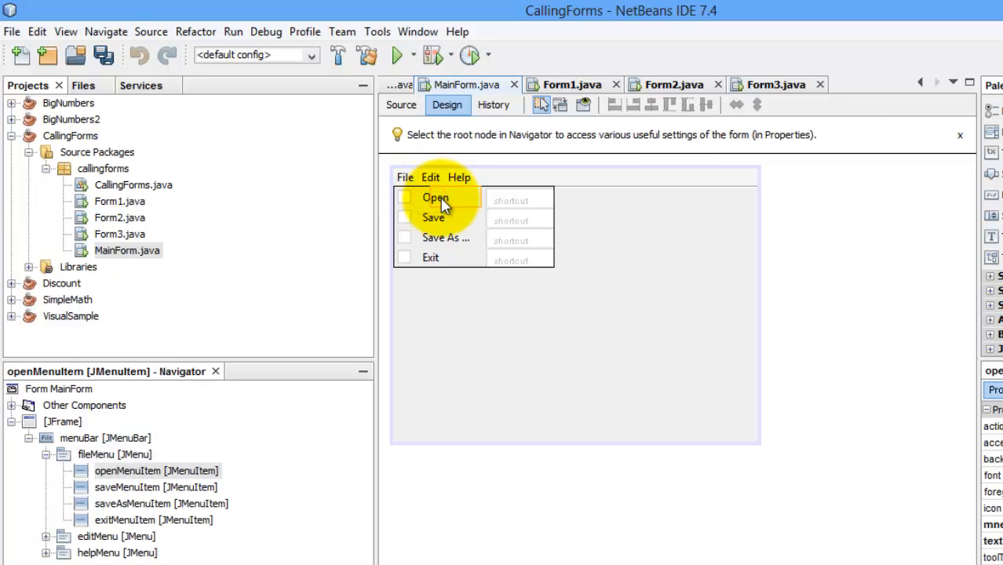
{"action": "right_click", "coordinate": [436, 198]}
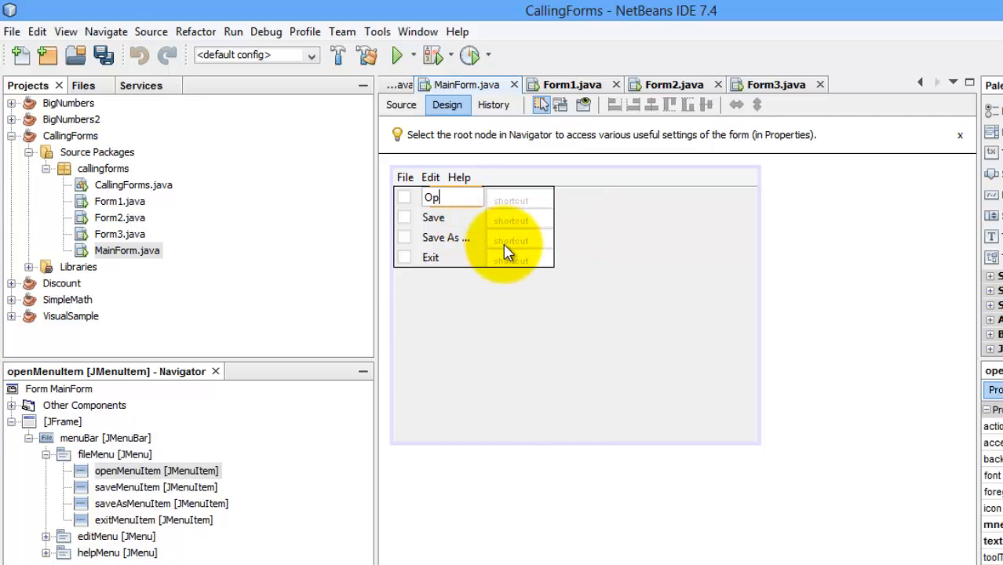
{"action": "type", "text": "en Form"}
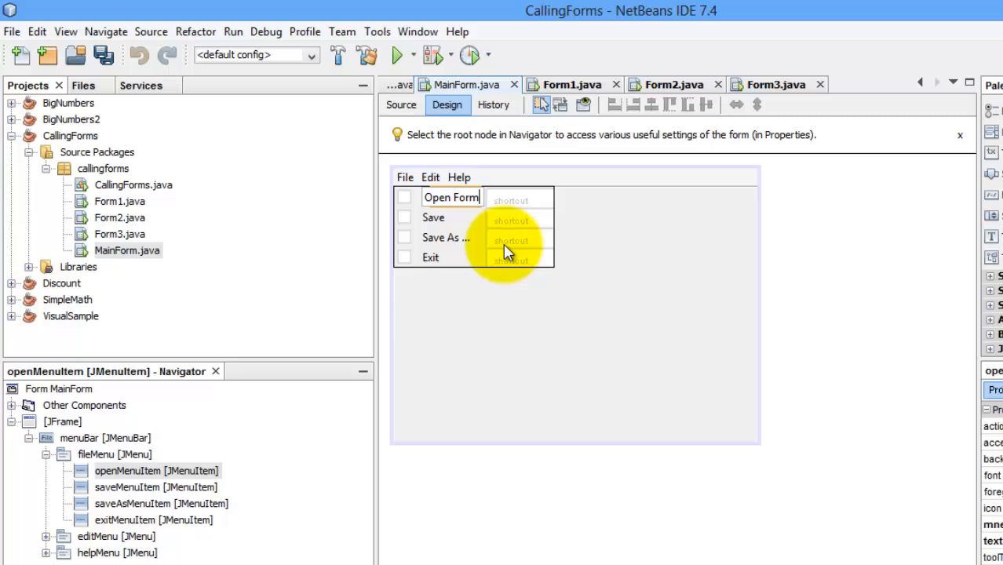
{"action": "type", "text": "1"}
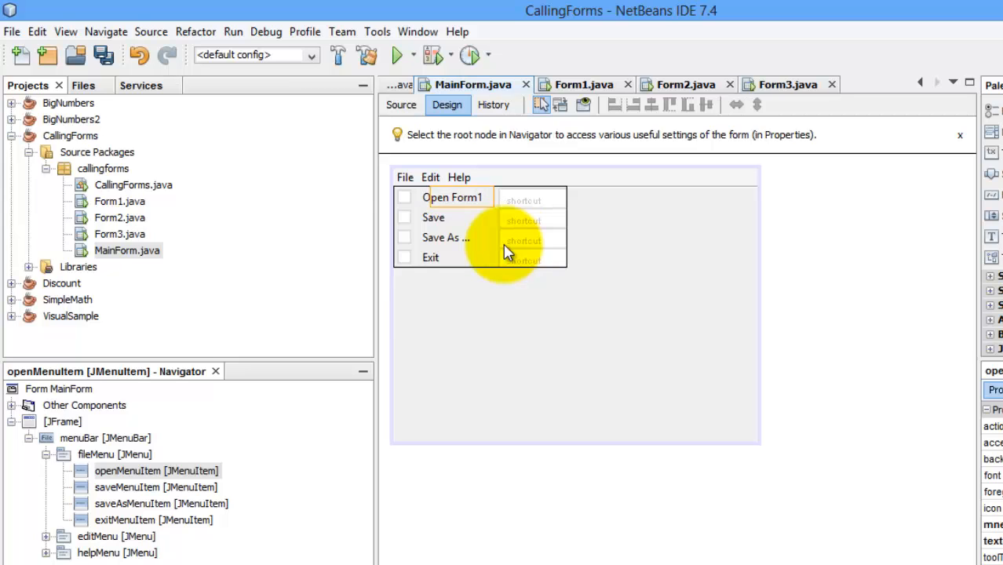
{"action": "right_click", "coordinate": [405, 176]}
{"action": "type", "text": "Open"}
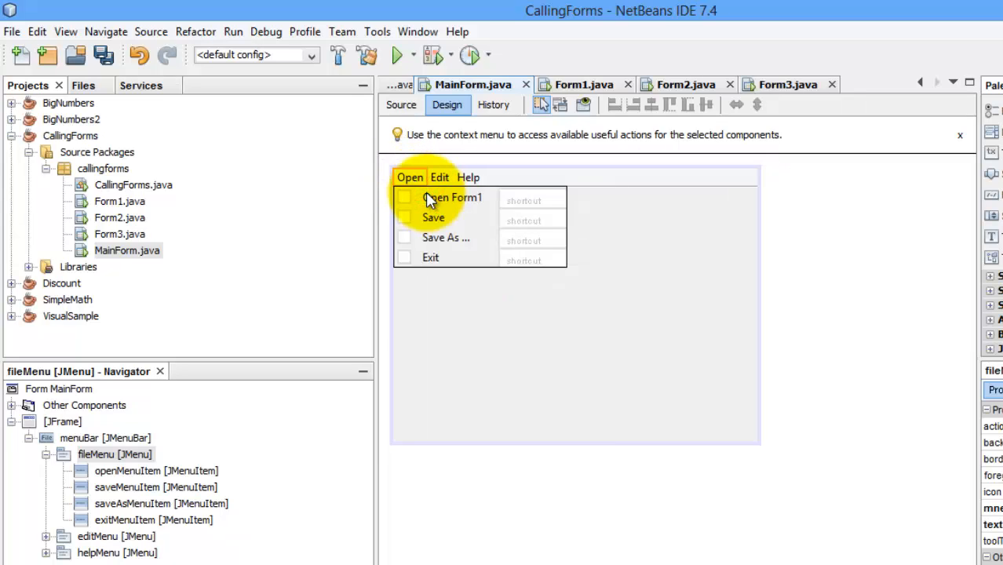
Rename the Save and Save As items to Open Form2 and Open Form3.
{"action": "left_click", "coordinate": [433, 217]}
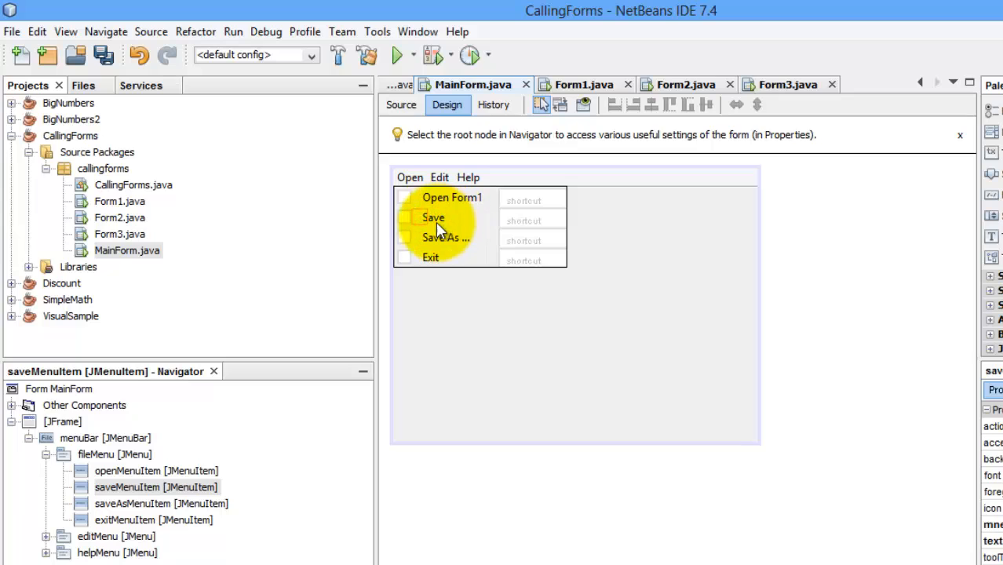
{"action": "right_click", "coordinate": [433, 217]}
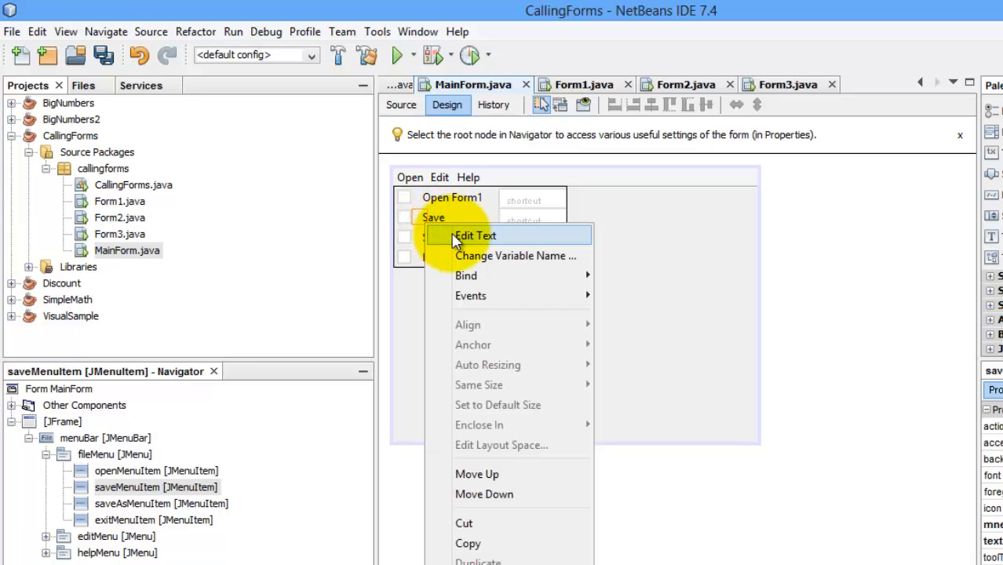
{"action": "left_click", "coordinate": [474, 235]}
{"action": "type", "text": "Open Form2"}
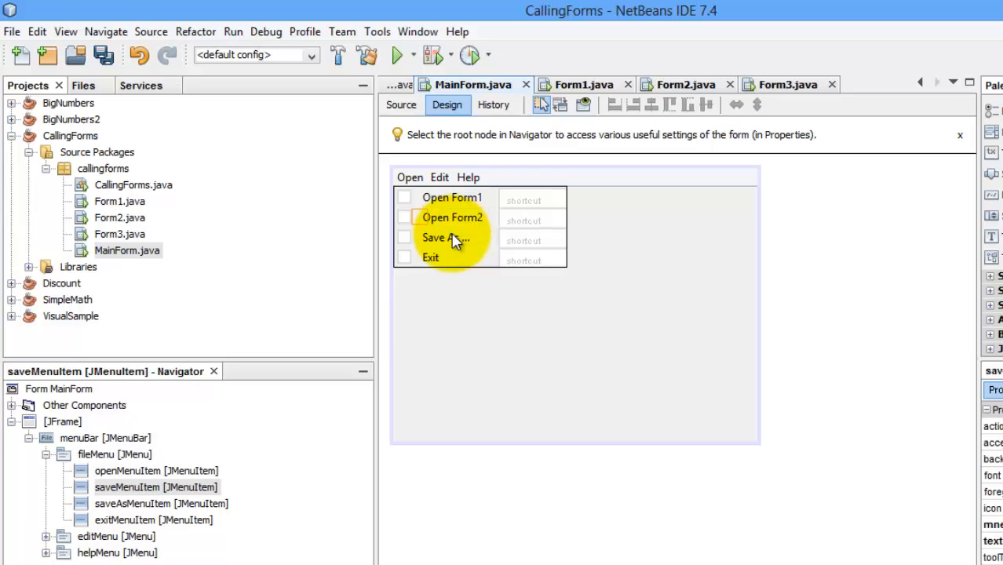
{"action": "right_click", "coordinate": [446, 239]}
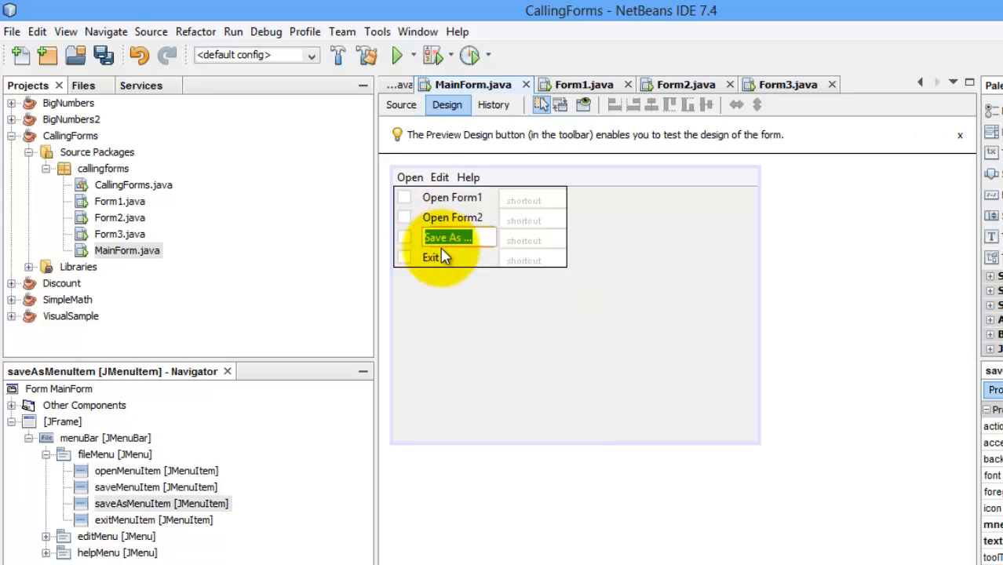
{"action": "type", "text": "Open Form3"}
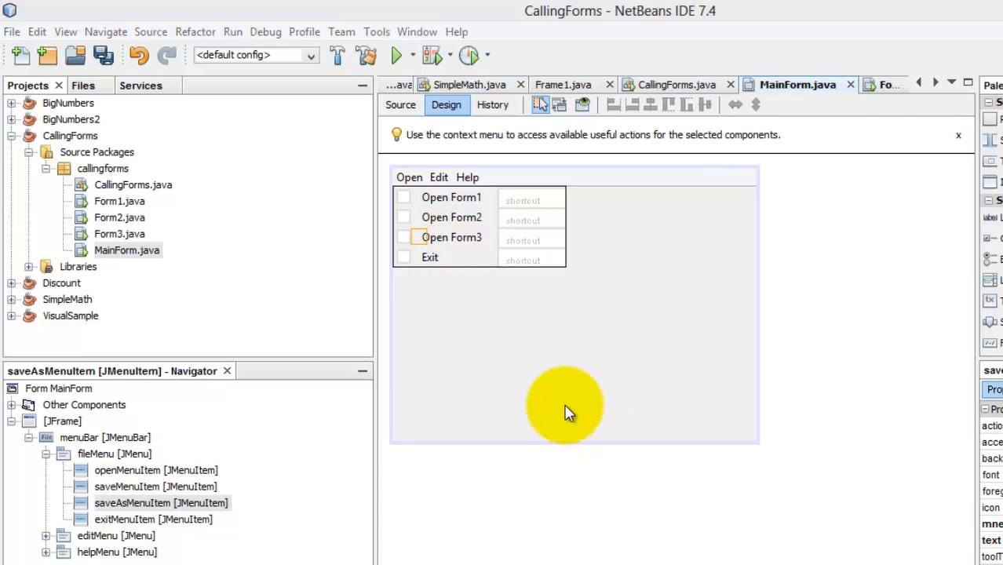
{"action": "mouse_move", "coordinate": [471, 204]}
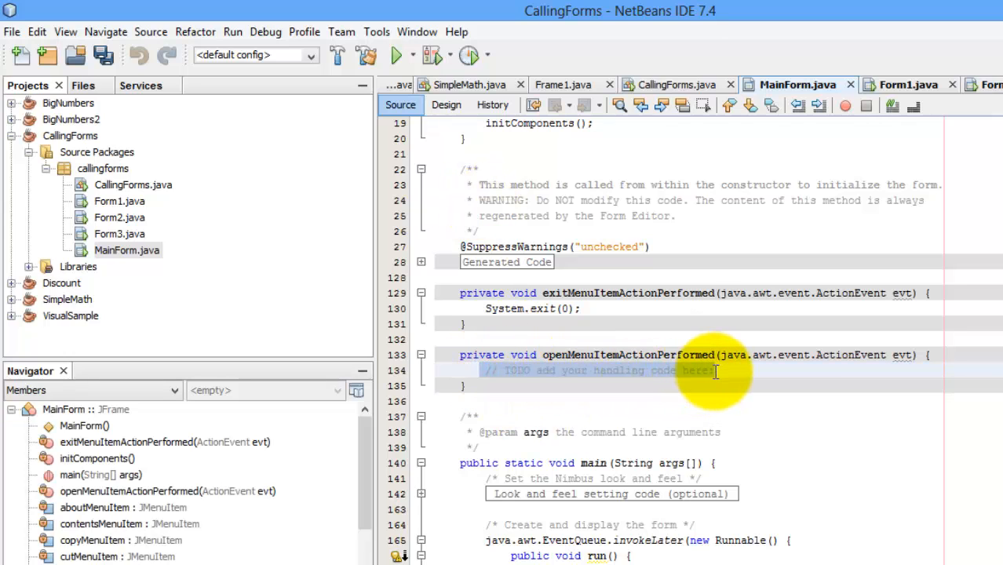
Write Form1 f1=new Form1(); f1.setVisible(true); in openMenuItemActionPerformed.
{"action": "type", "text": "For"}
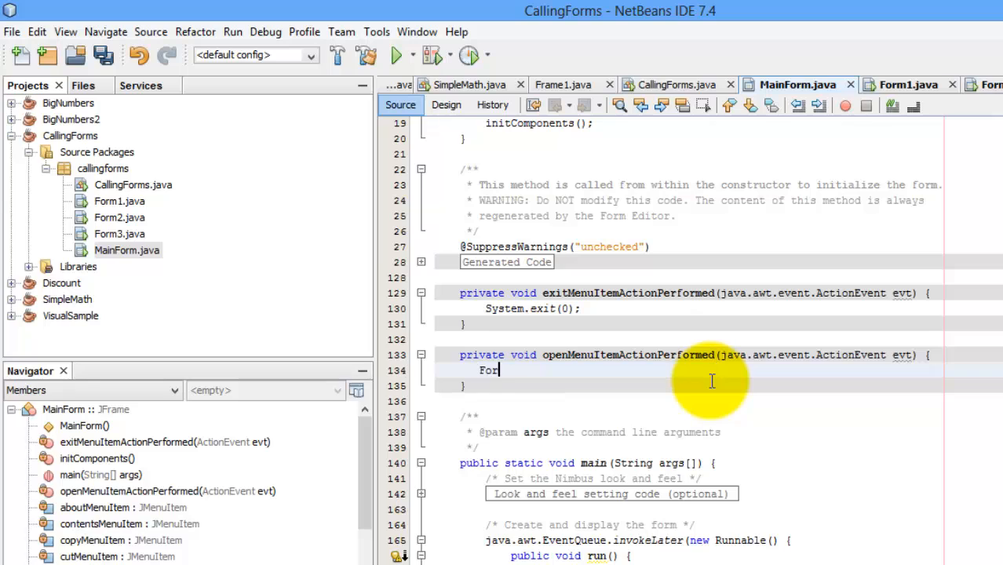
{"action": "type", "text": "m"}
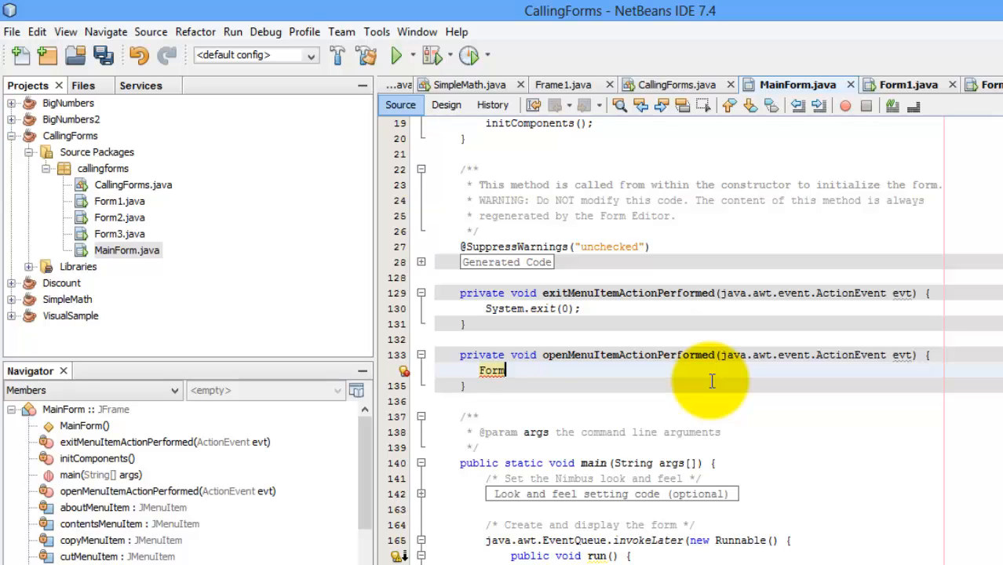
{"action": "type", "text": "1"}
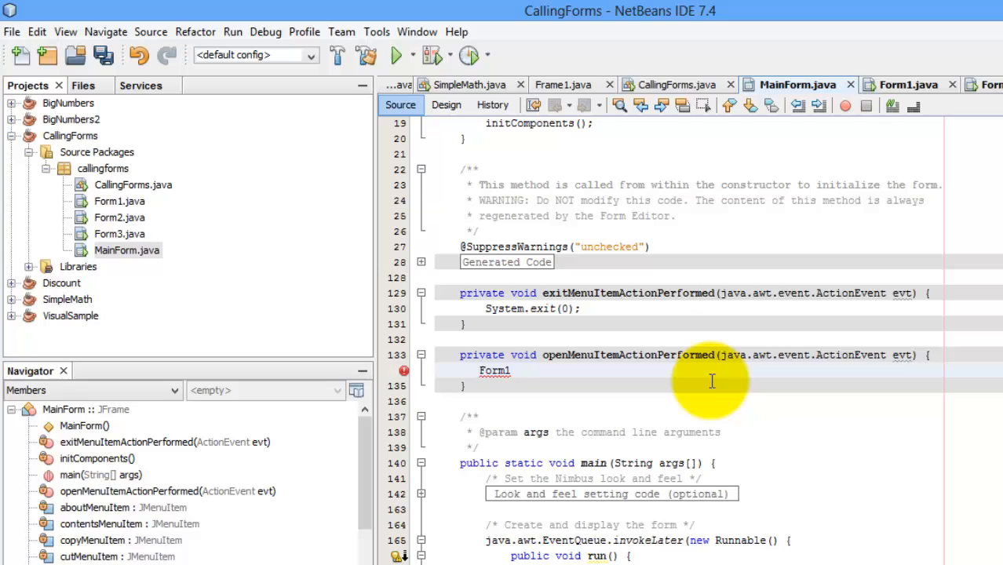
{"action": "type", "text": "f1="}
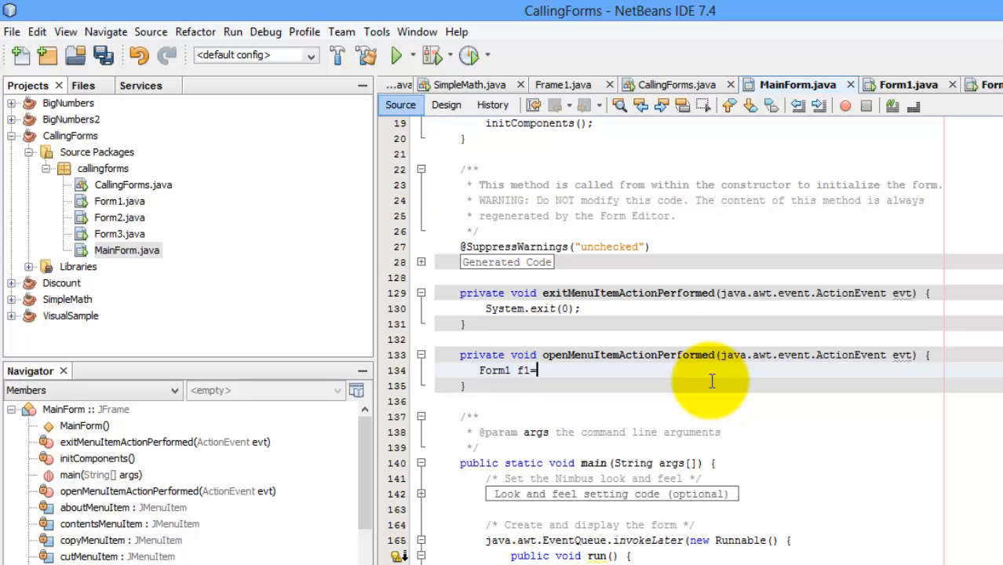
{"action": "type", "text": "new"}
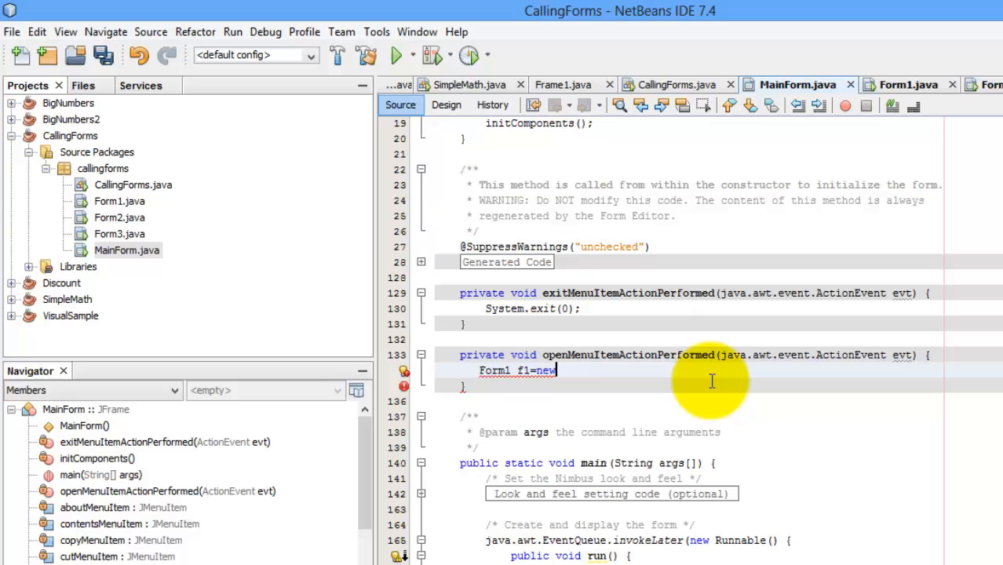
{"action": "type", "text": "F"}
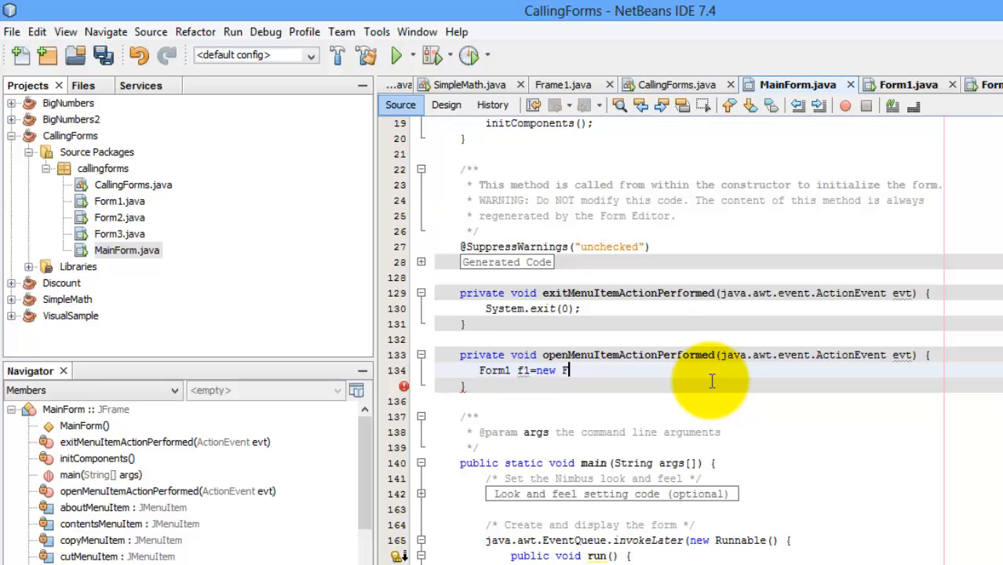
{"action": "type", "text": "orm1()"}
{"action": "type", "text": "f1."}
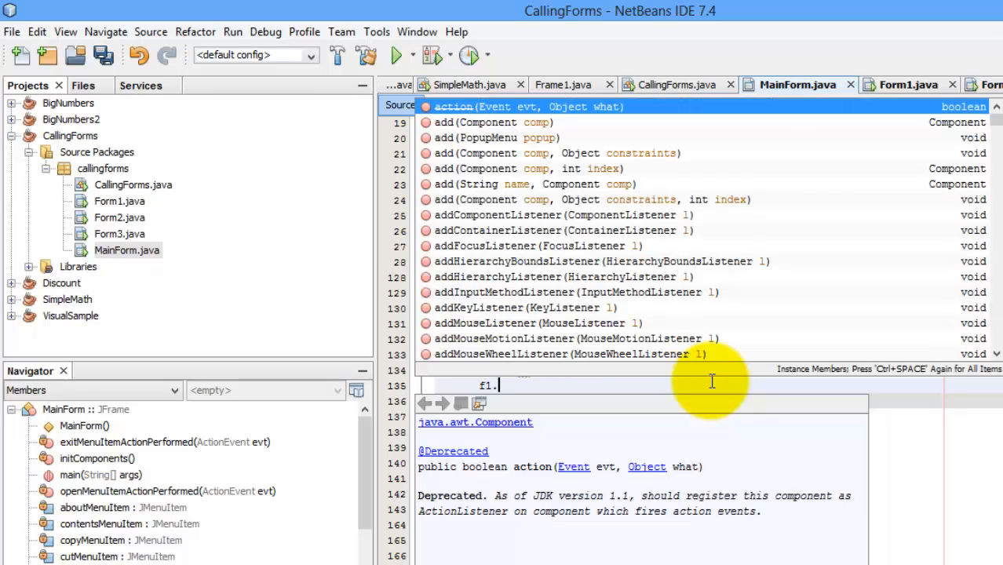
{"action": "type", "text": "setvi"}
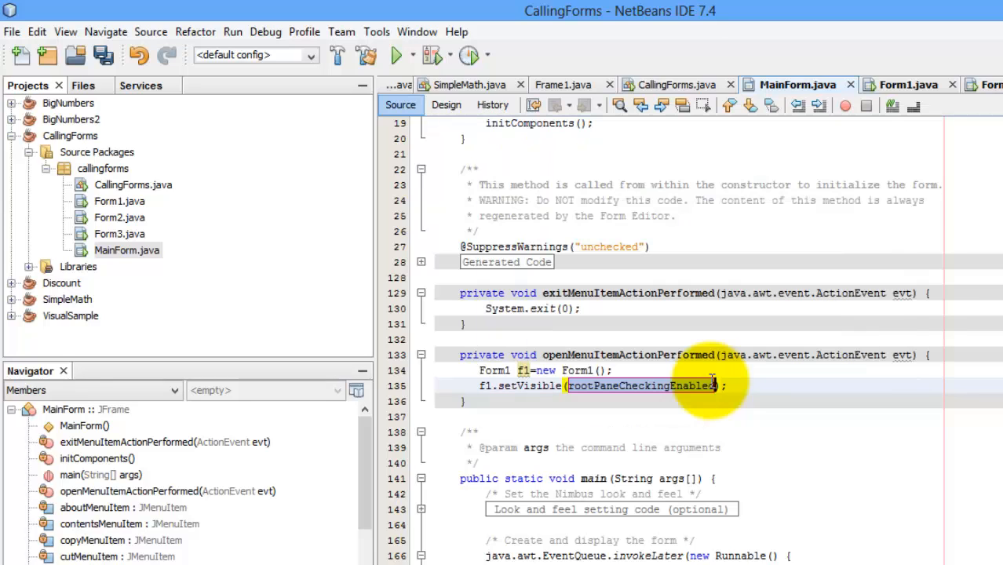
{"action": "type", "text": "true);"}
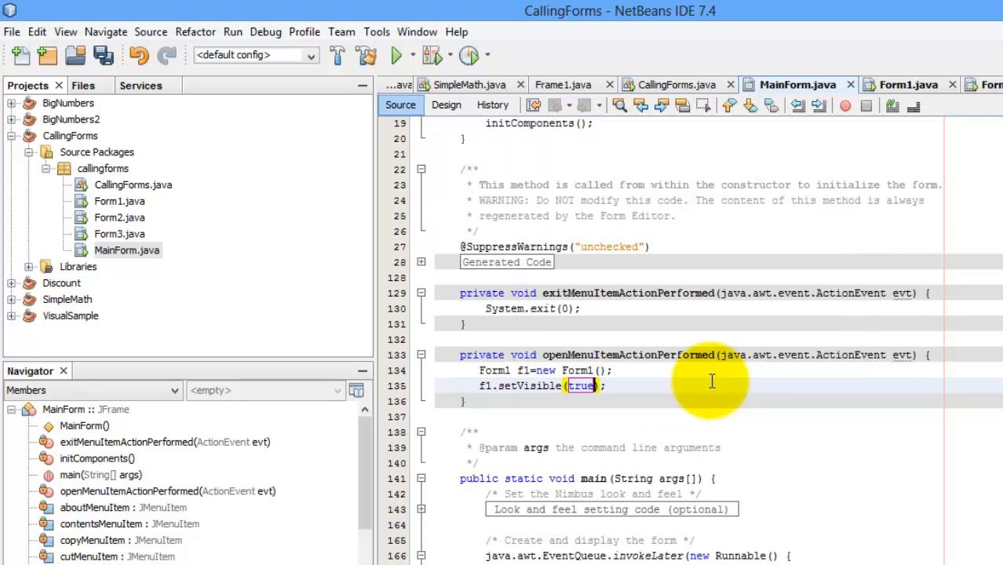
{"action": "mouse_move", "coordinate": [466, 144]}
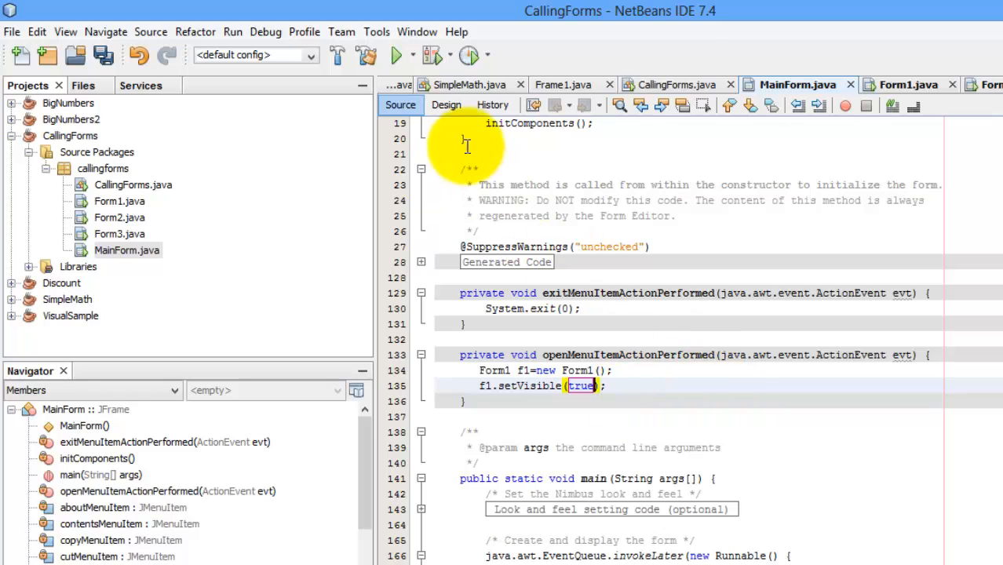
Select the Open Form2 menu item and create its actionPerformed handler.
{"action": "left_click", "coordinate": [446, 103]}
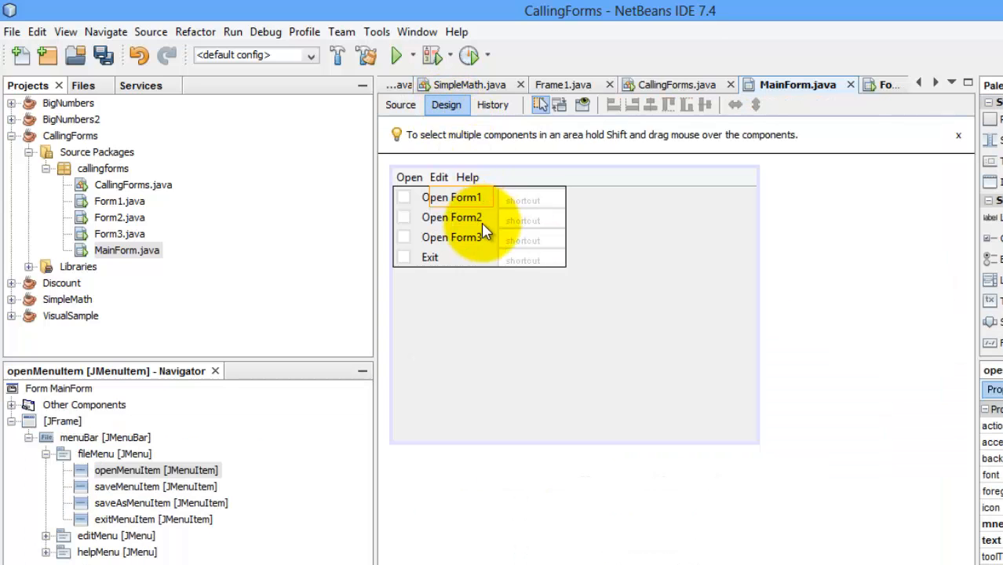
{"action": "left_click", "coordinate": [453, 217]}
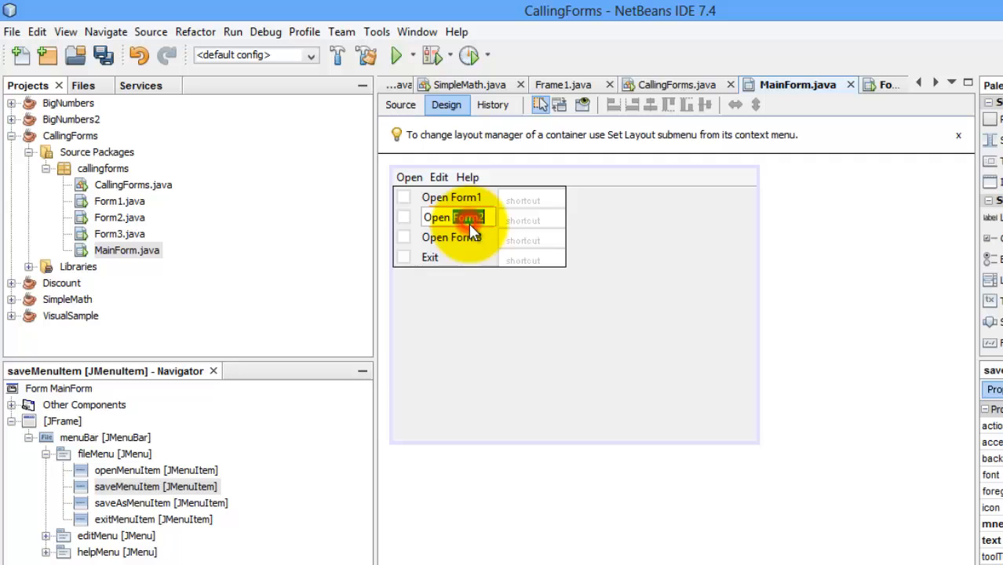
{"action": "left_click", "coordinate": [400, 104]}
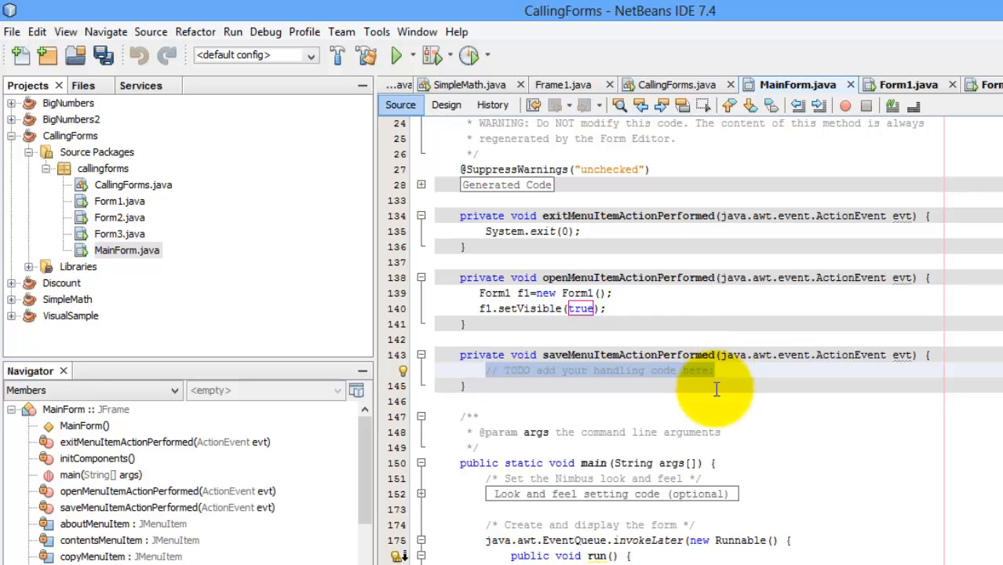
Write new Form2().setVisible(true); in the Open Form2 handler body.
{"action": "type", "text": "new"}
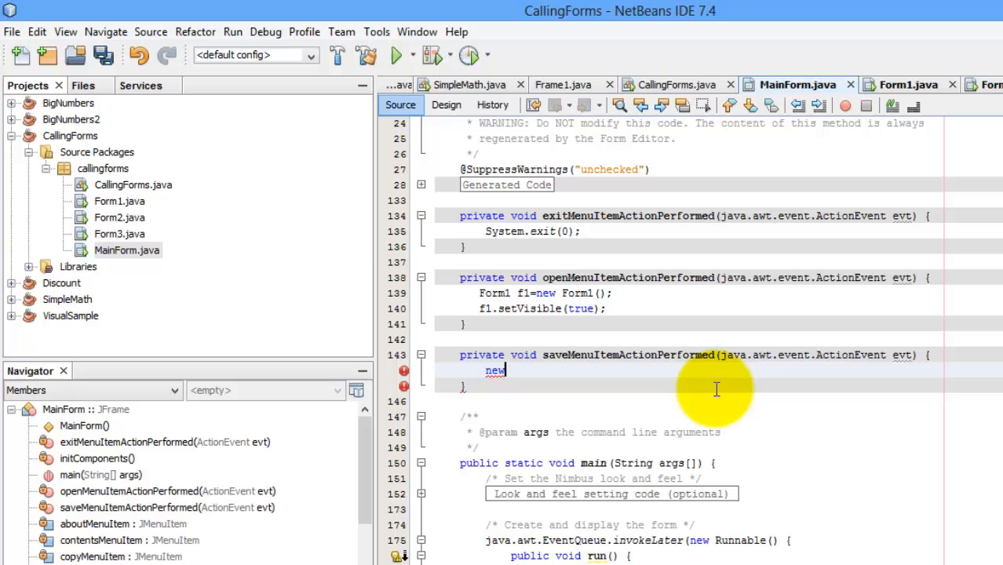
{"action": "type", "text": "Form"}
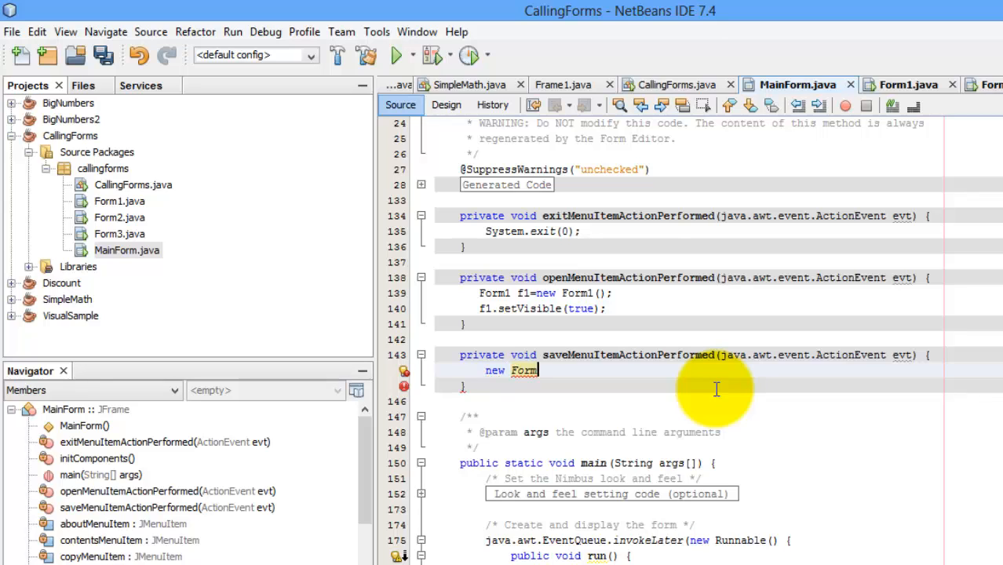
{"action": "type", "text": "2()"}
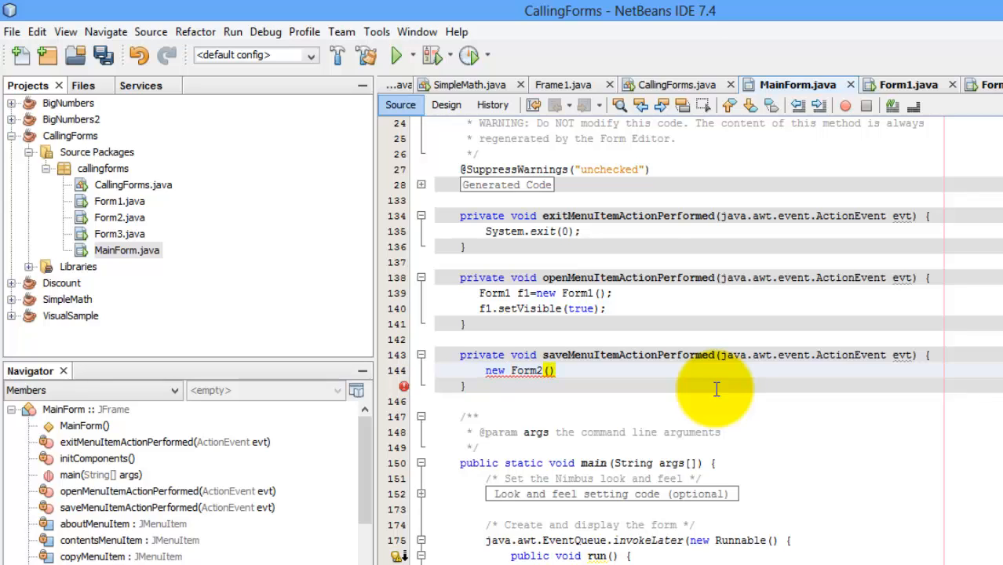
{"action": "type", "text": ".setVisible(rootPaneCheckingEnabled);"}
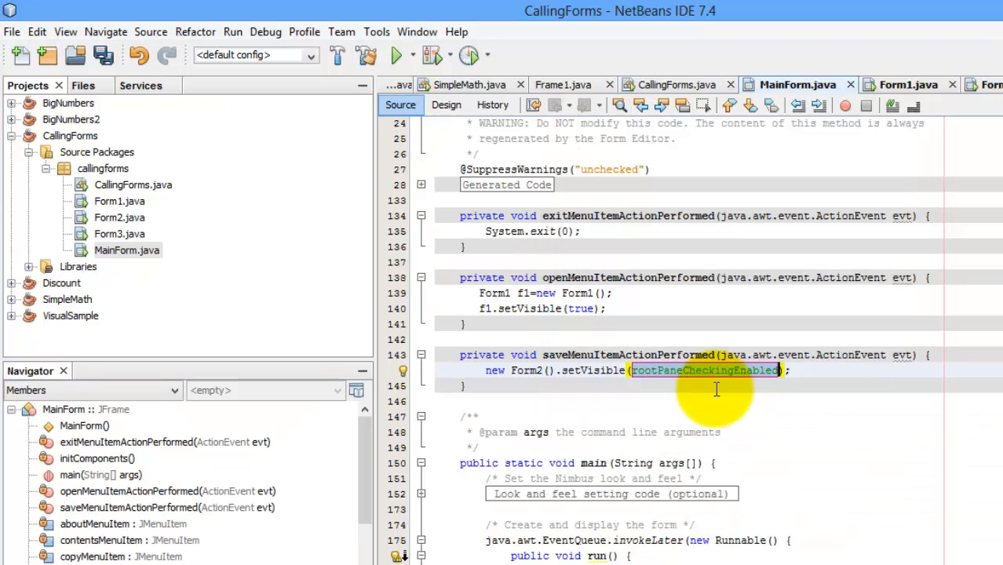
{"action": "type", "text": "true"}
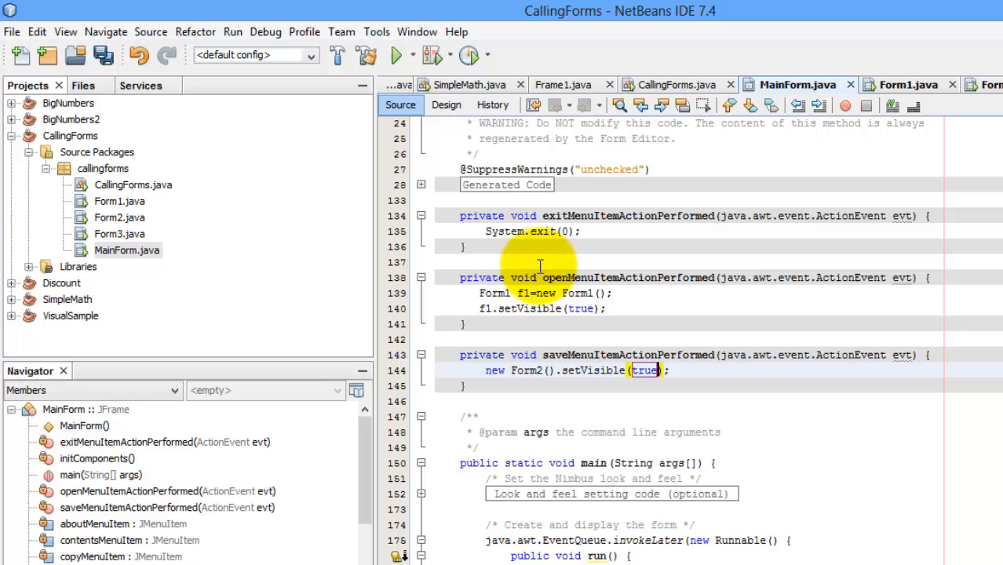
Create Open Form3's actionPerformed handler and write new Form3().setVisible(true);.
{"action": "left_click", "coordinate": [446, 104]}
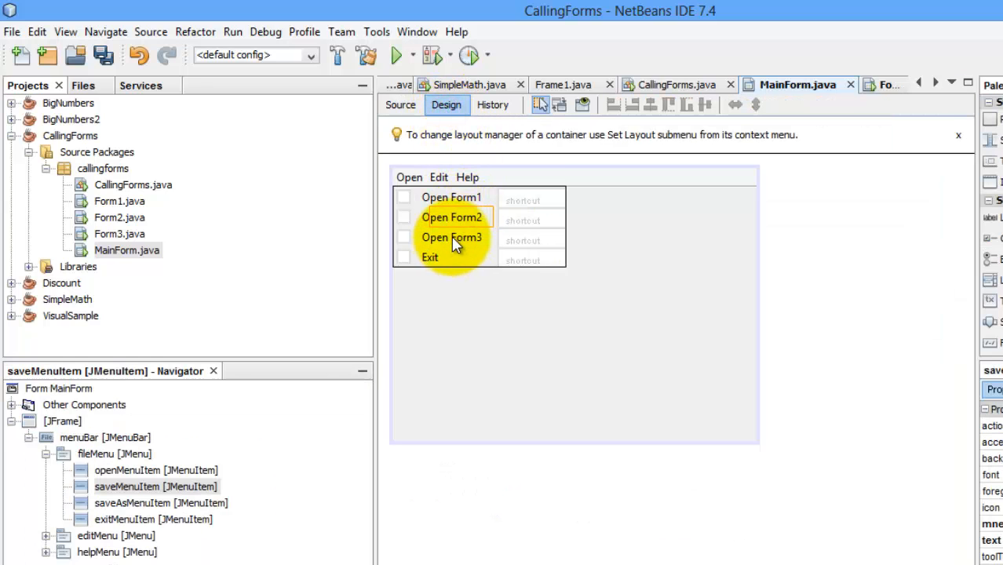
{"action": "left_click", "coordinate": [401, 104]}
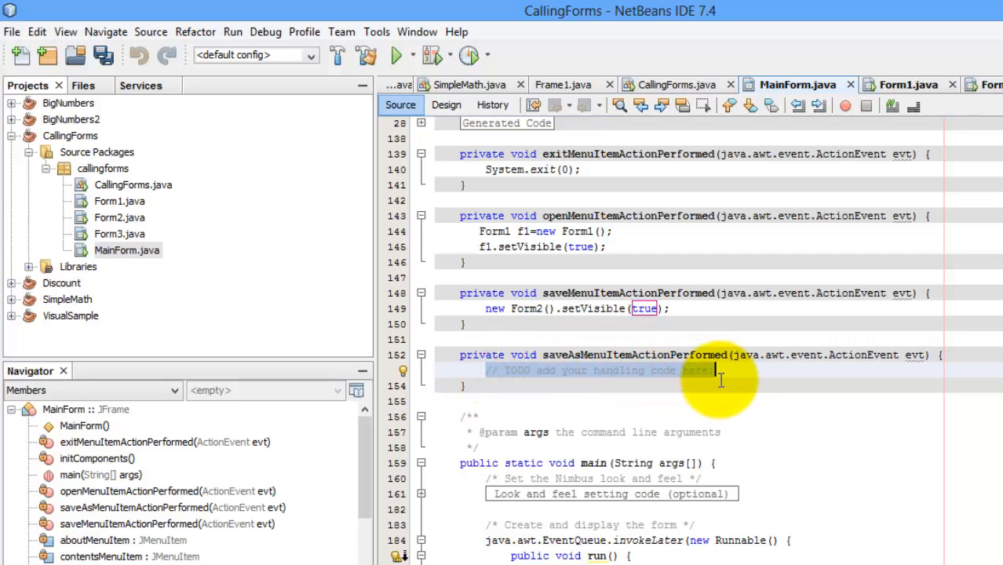
{"action": "type", "text": "new Fo"}
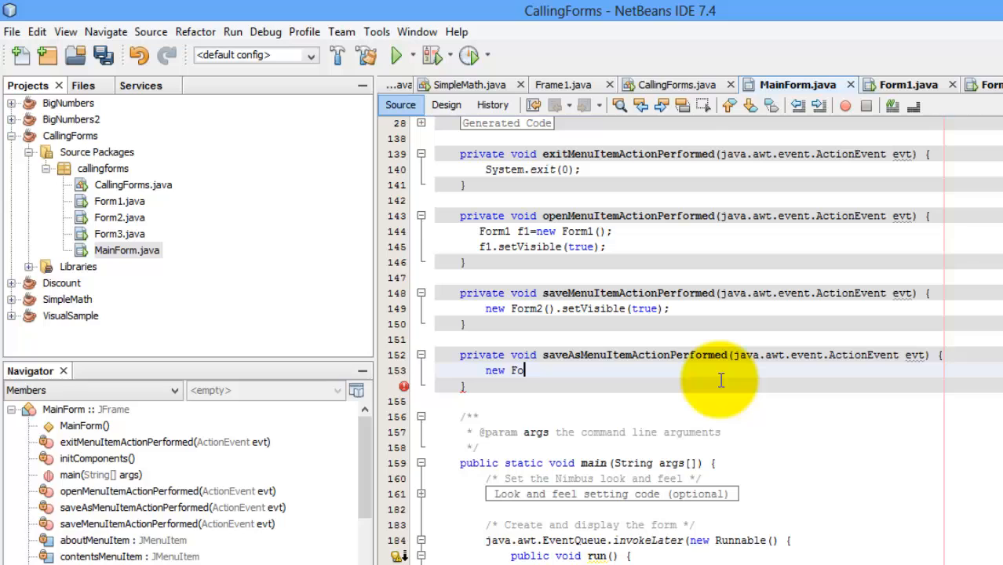
{"action": "type", "text": "rm3()"}
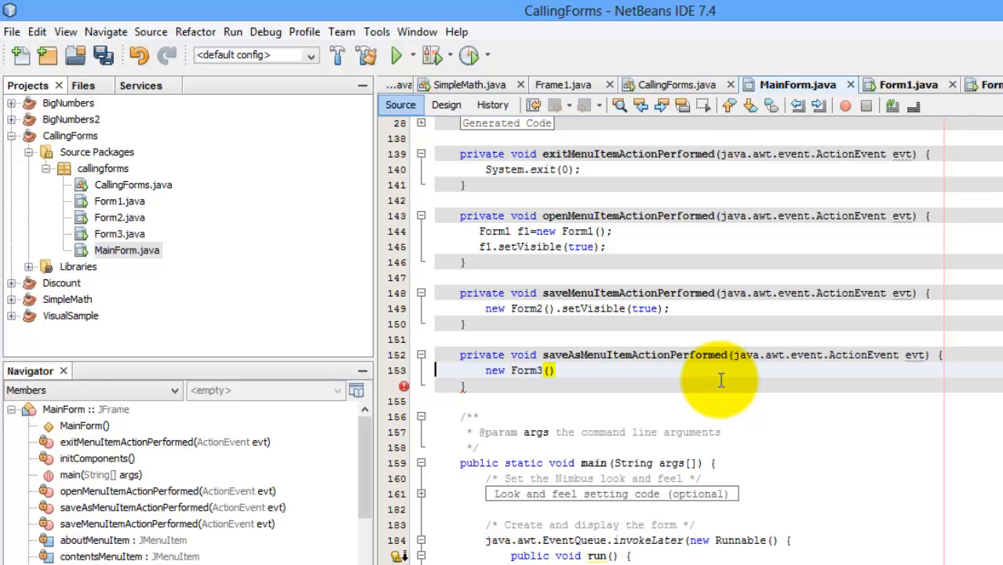
{"action": "type", "text": ".setVisible(true);"}
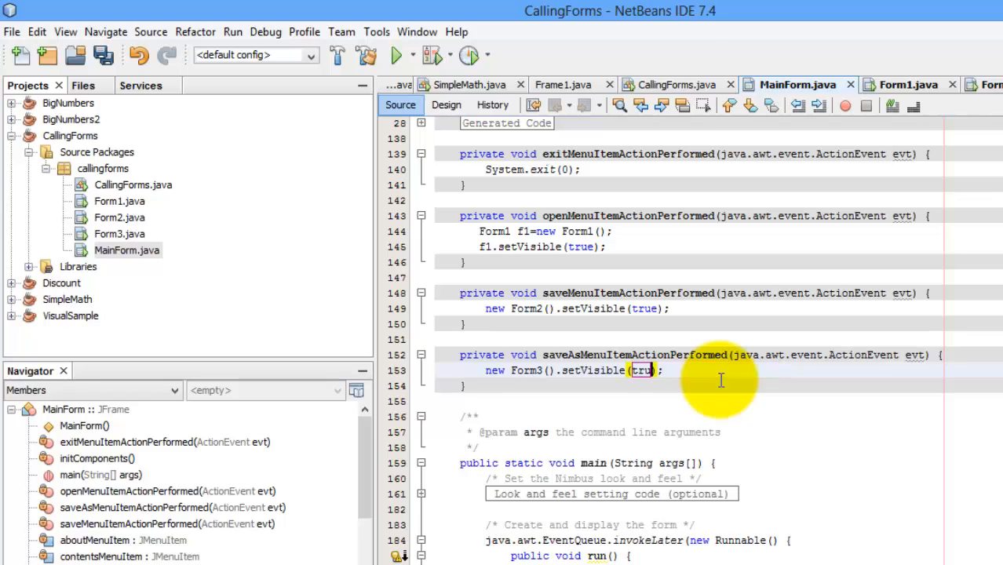
{"action": "mouse_move", "coordinate": [232, 310]}
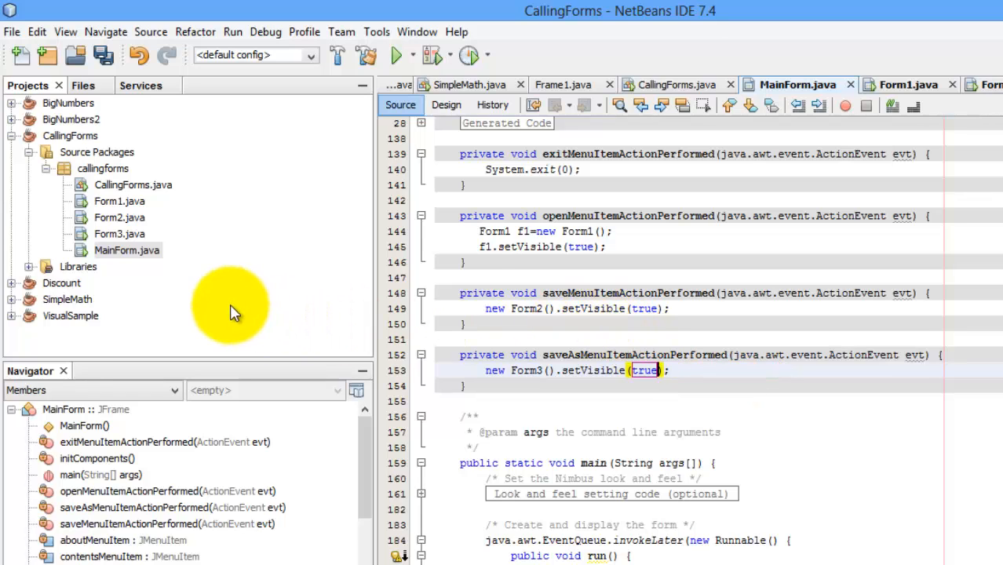
Run the CallingForms project so MainForm appears with its menus.
{"action": "right_click", "coordinate": [526, 307]}
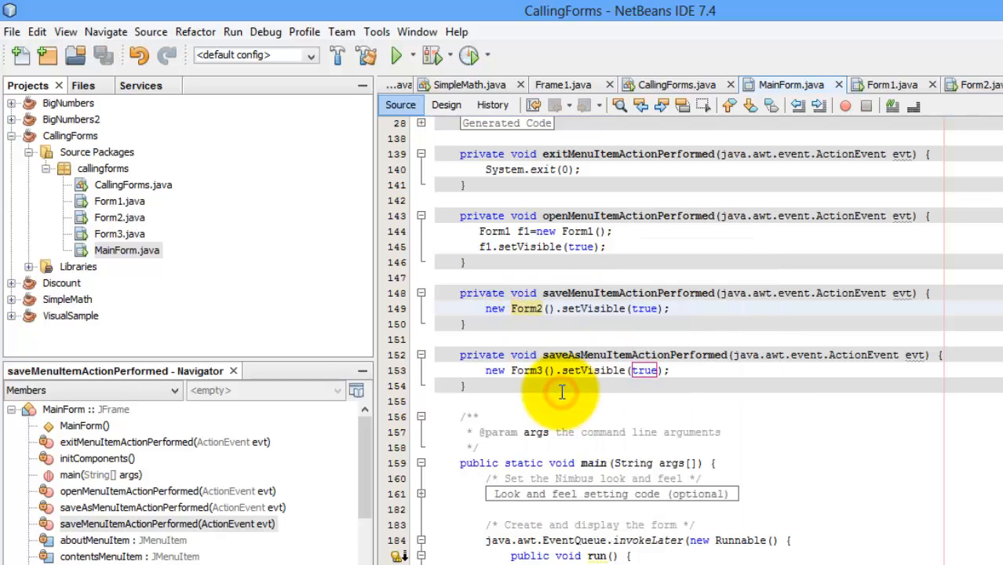
{"action": "left_click", "coordinate": [397, 55]}
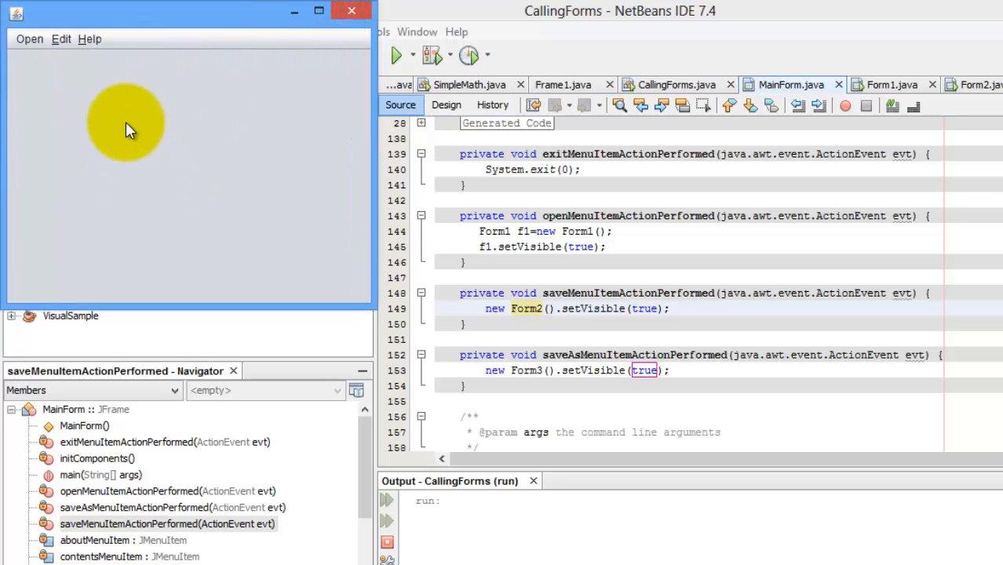
Open Form2's table window, then Form3 from the running app's Open menu.
{"action": "left_click", "coordinate": [29, 38]}
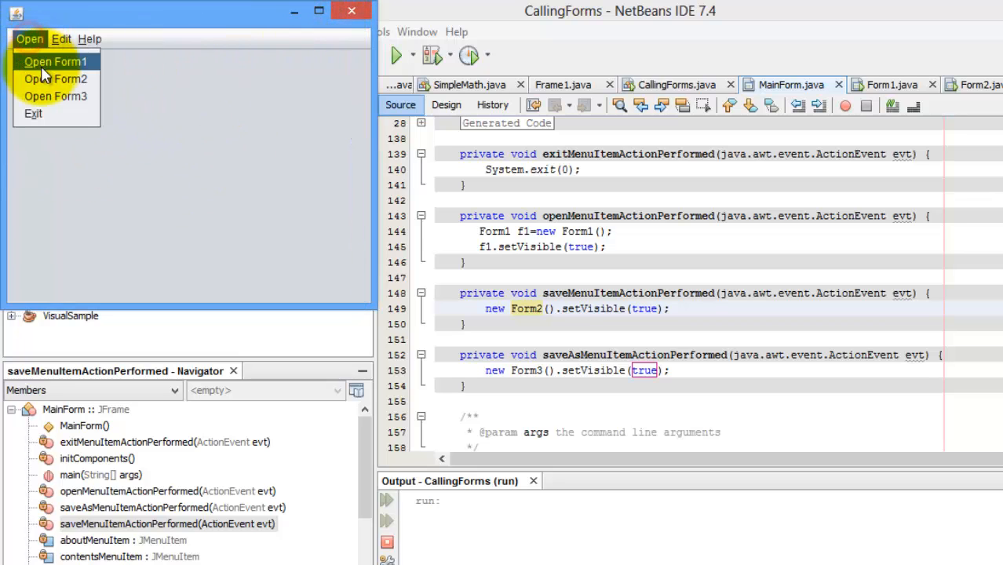
{"action": "left_click", "coordinate": [54, 61]}
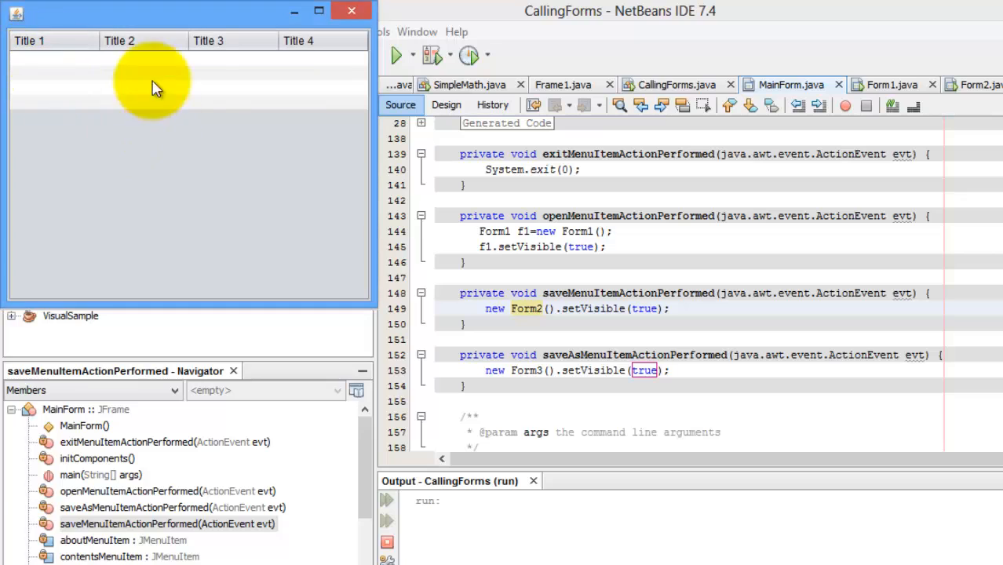
{"action": "left_click", "coordinate": [63, 59]}
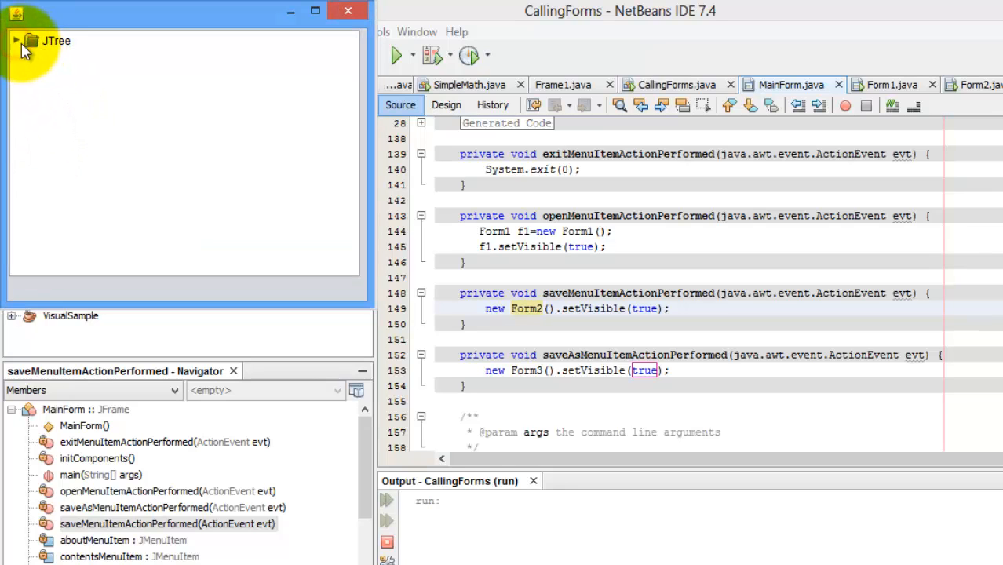
Expand Form3's JTree root and its sports branch.
{"action": "left_click", "coordinate": [16, 41]}
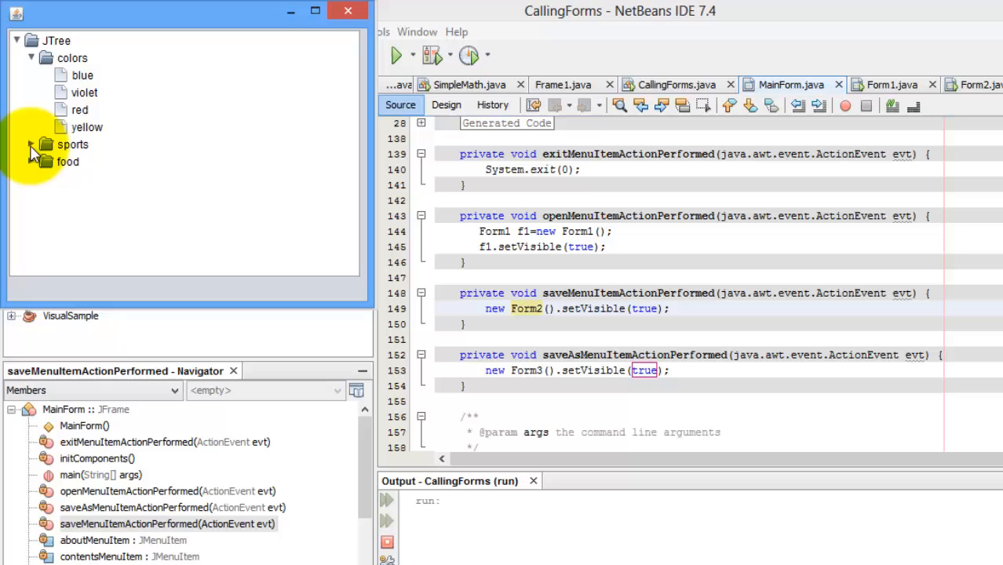
{"action": "left_click", "coordinate": [31, 144]}
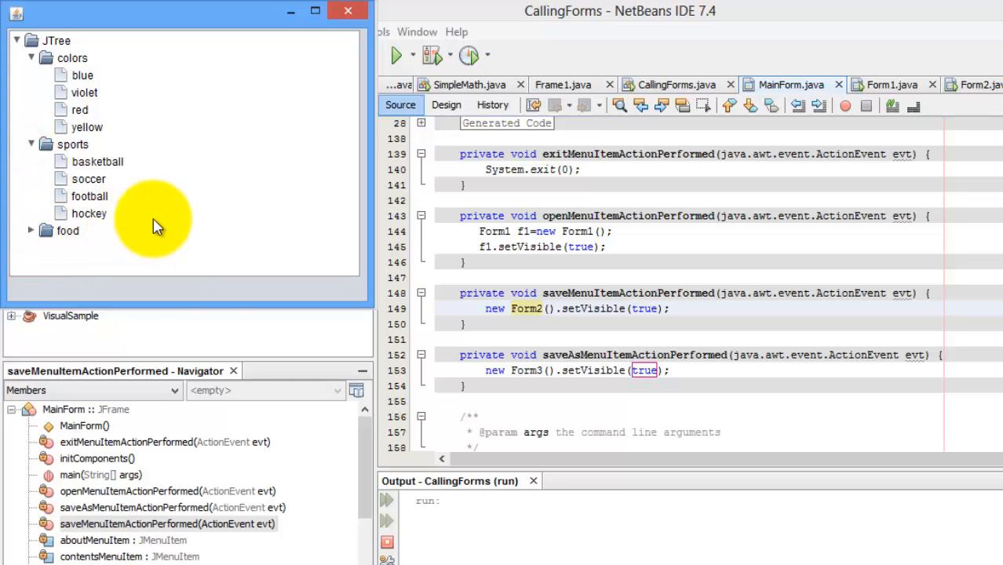
{"action": "mouse_move", "coordinate": [228, 207]}
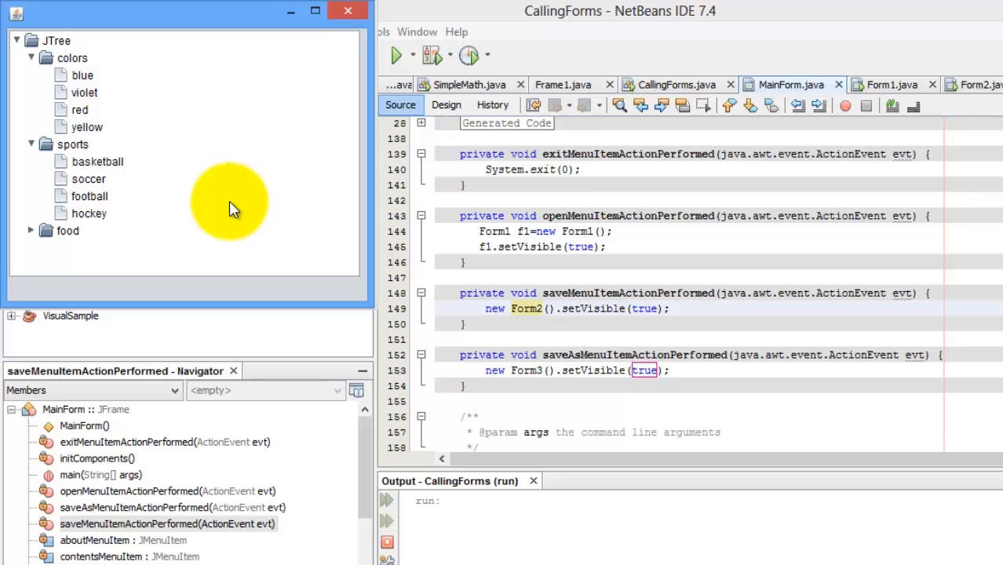
{"action": "mouse_move", "coordinate": [239, 207]}
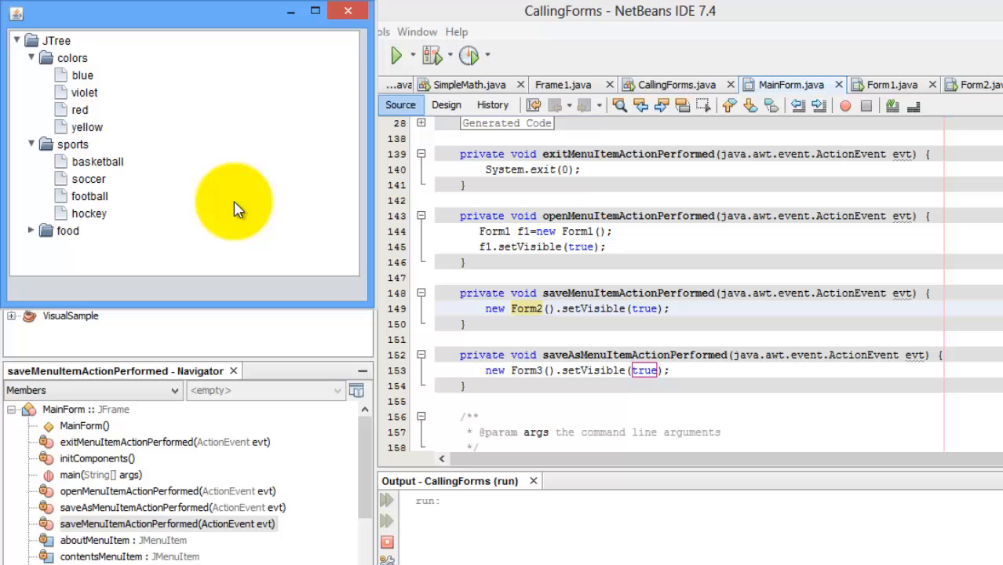
{"action": "mouse_move", "coordinate": [241, 207]}
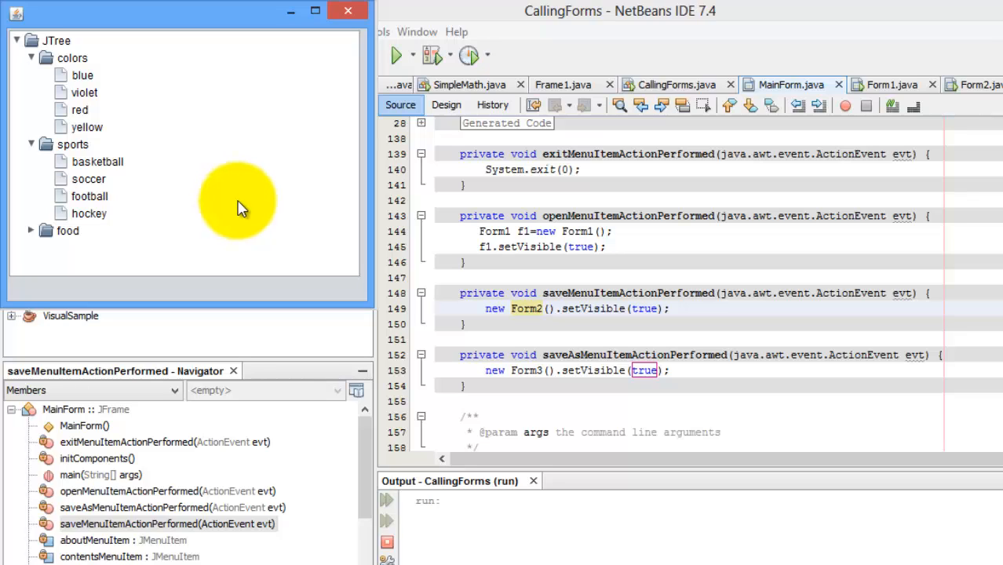